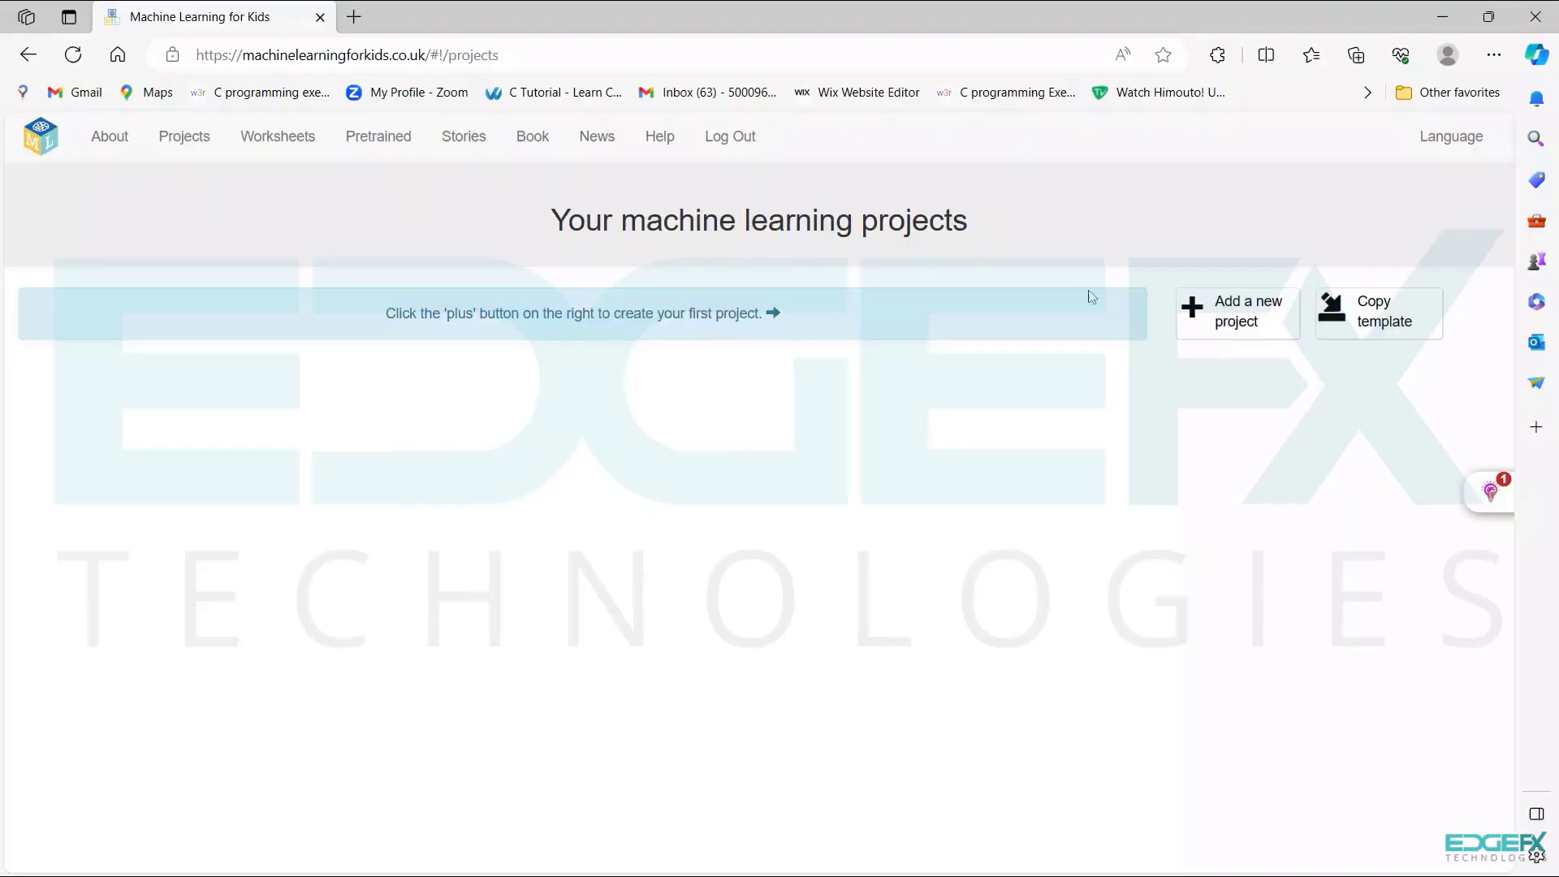
Create a new images-recognition project named 'Identify the celebrity'
click(1236, 312)
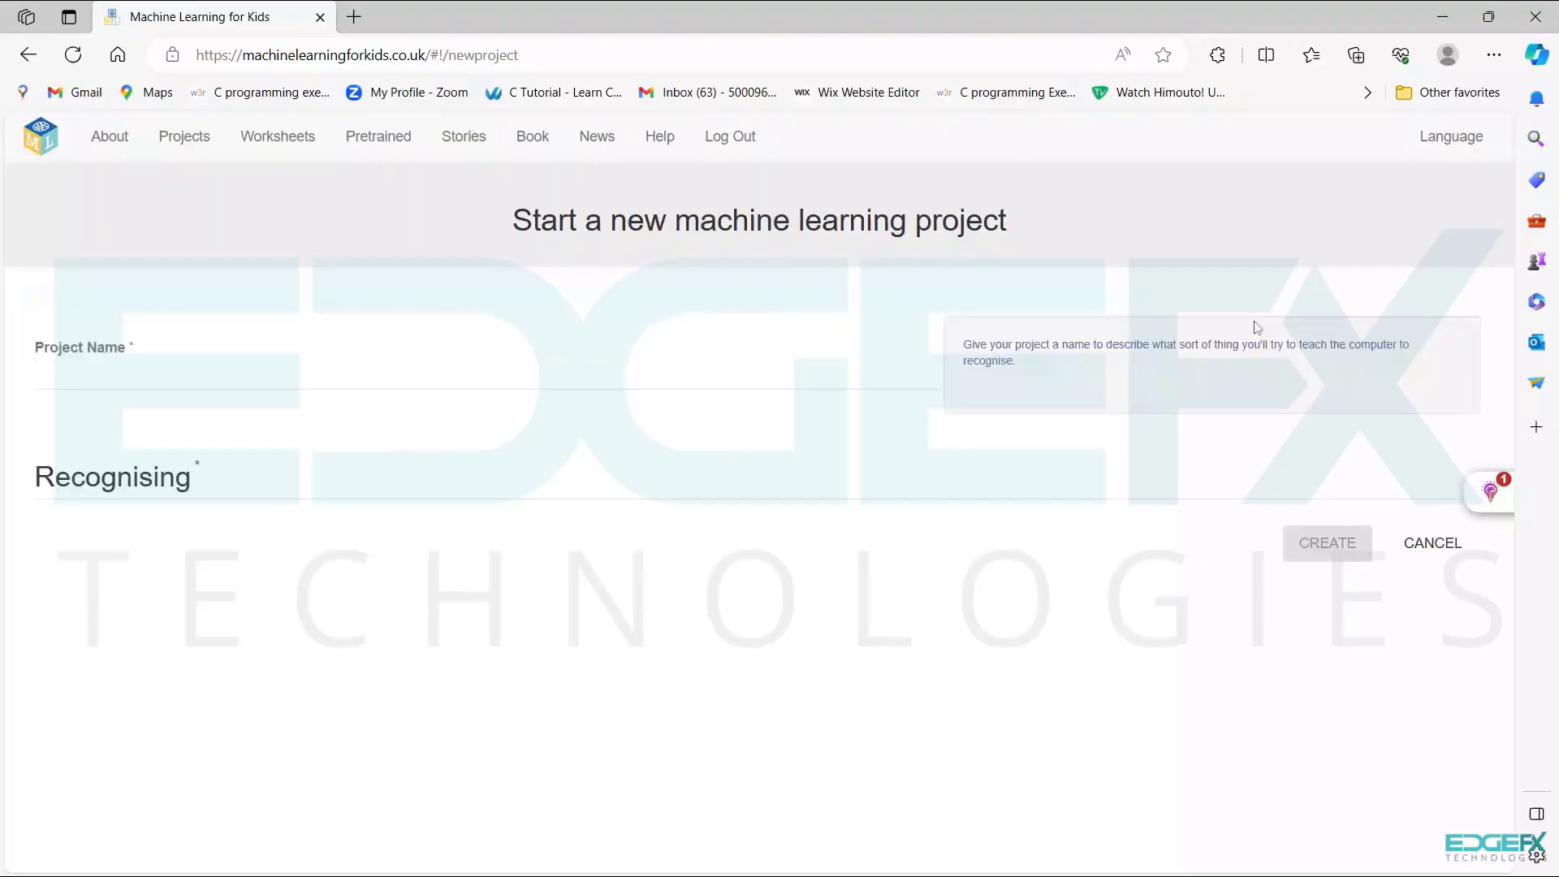
text(Identify the celebrity)
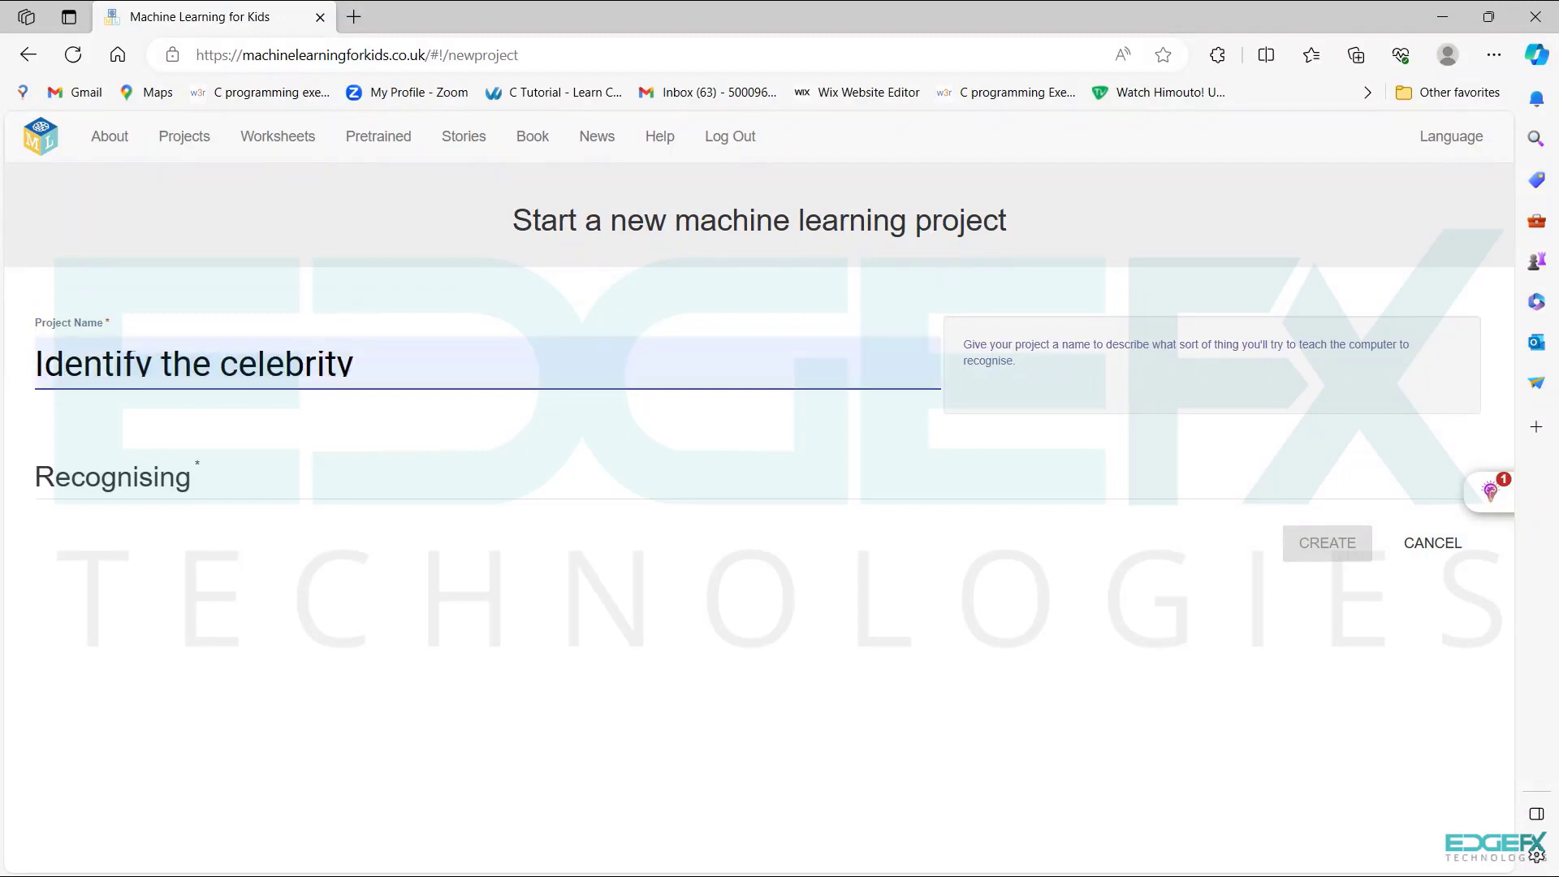
click(112, 476)
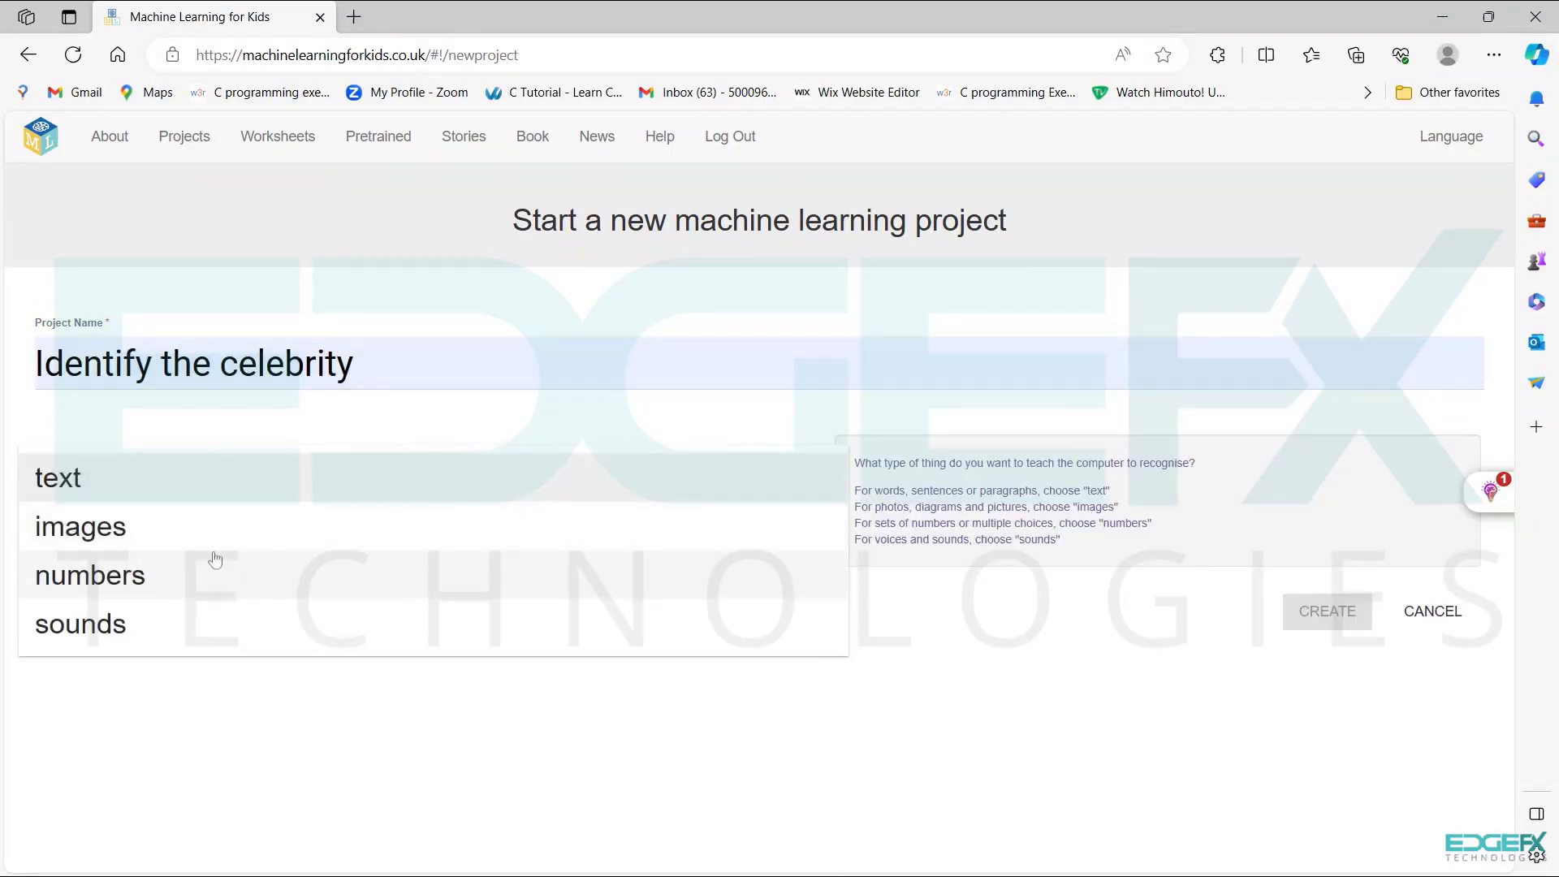
click(80, 526)
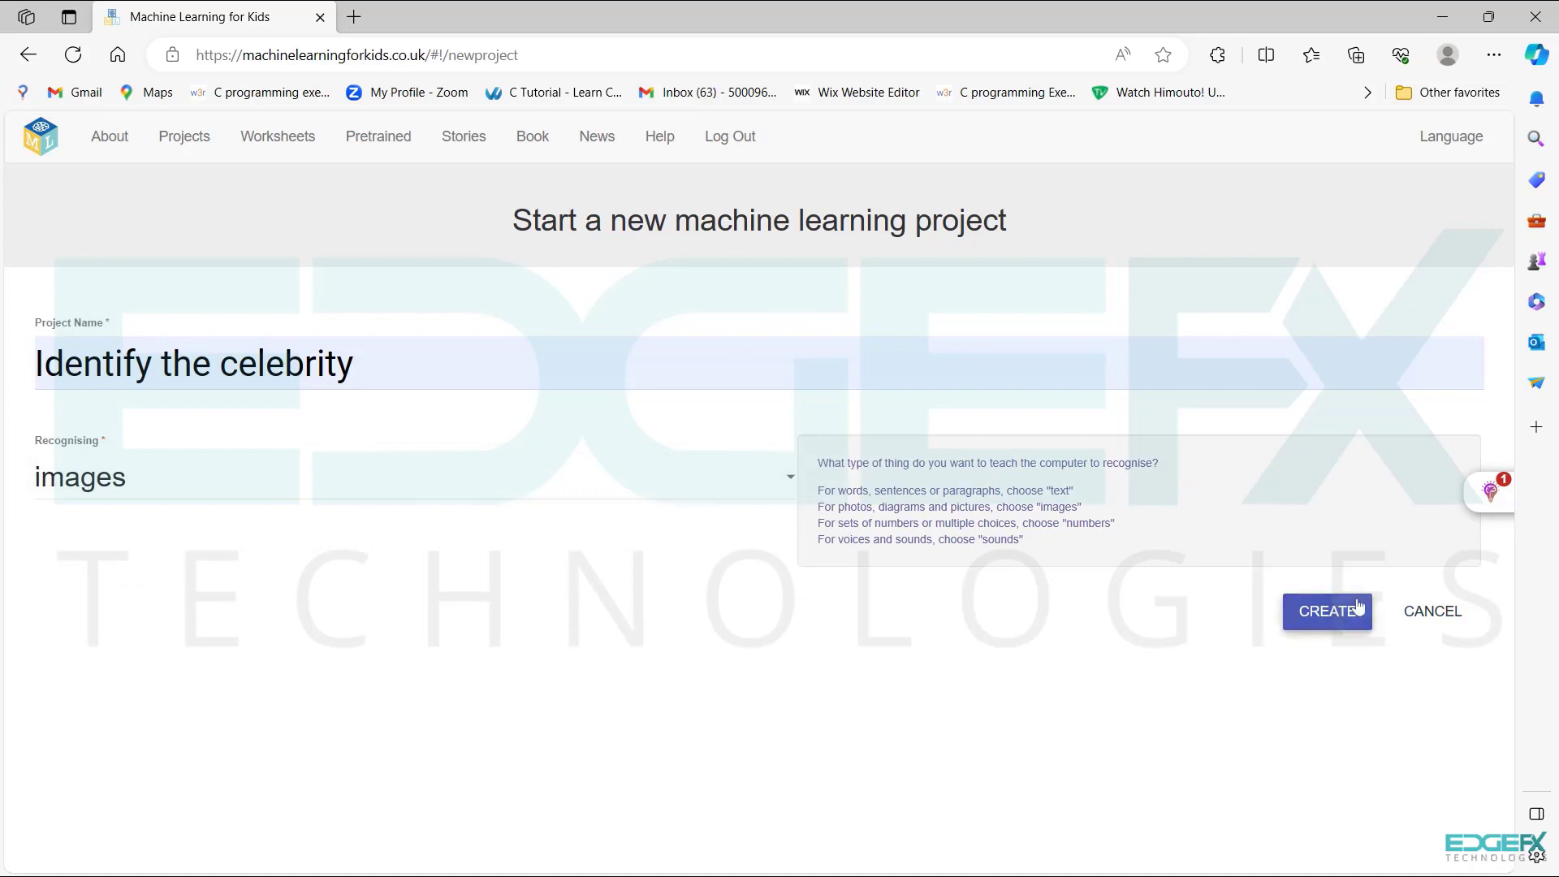
click(1326, 610)
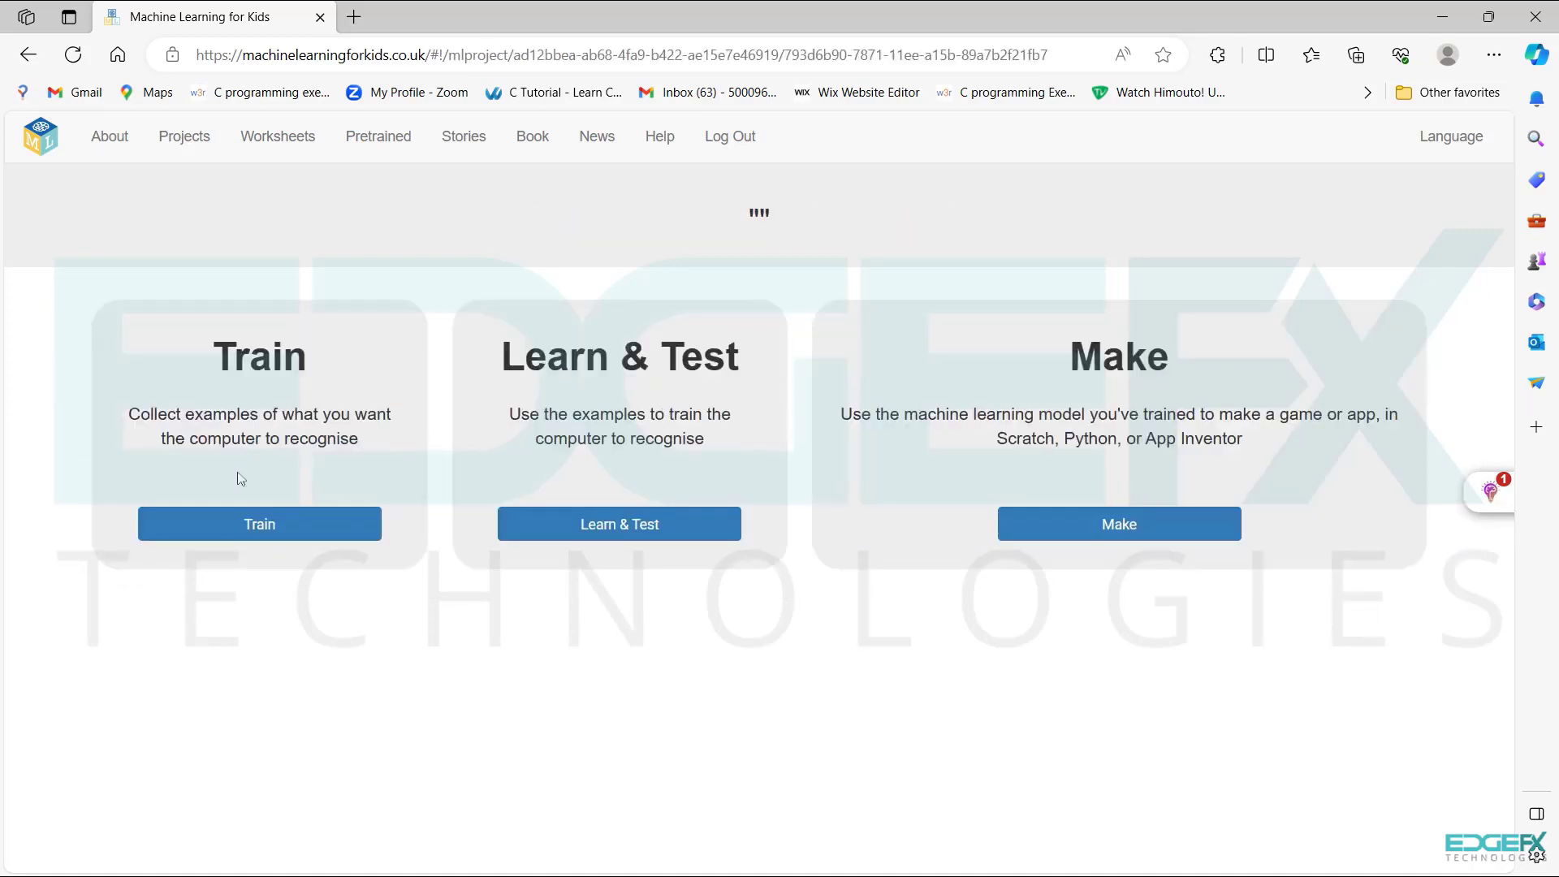
On the Train page, add the Lata_Mangeshkar label and the second celebrity label
click(258, 524)
text(Lata)
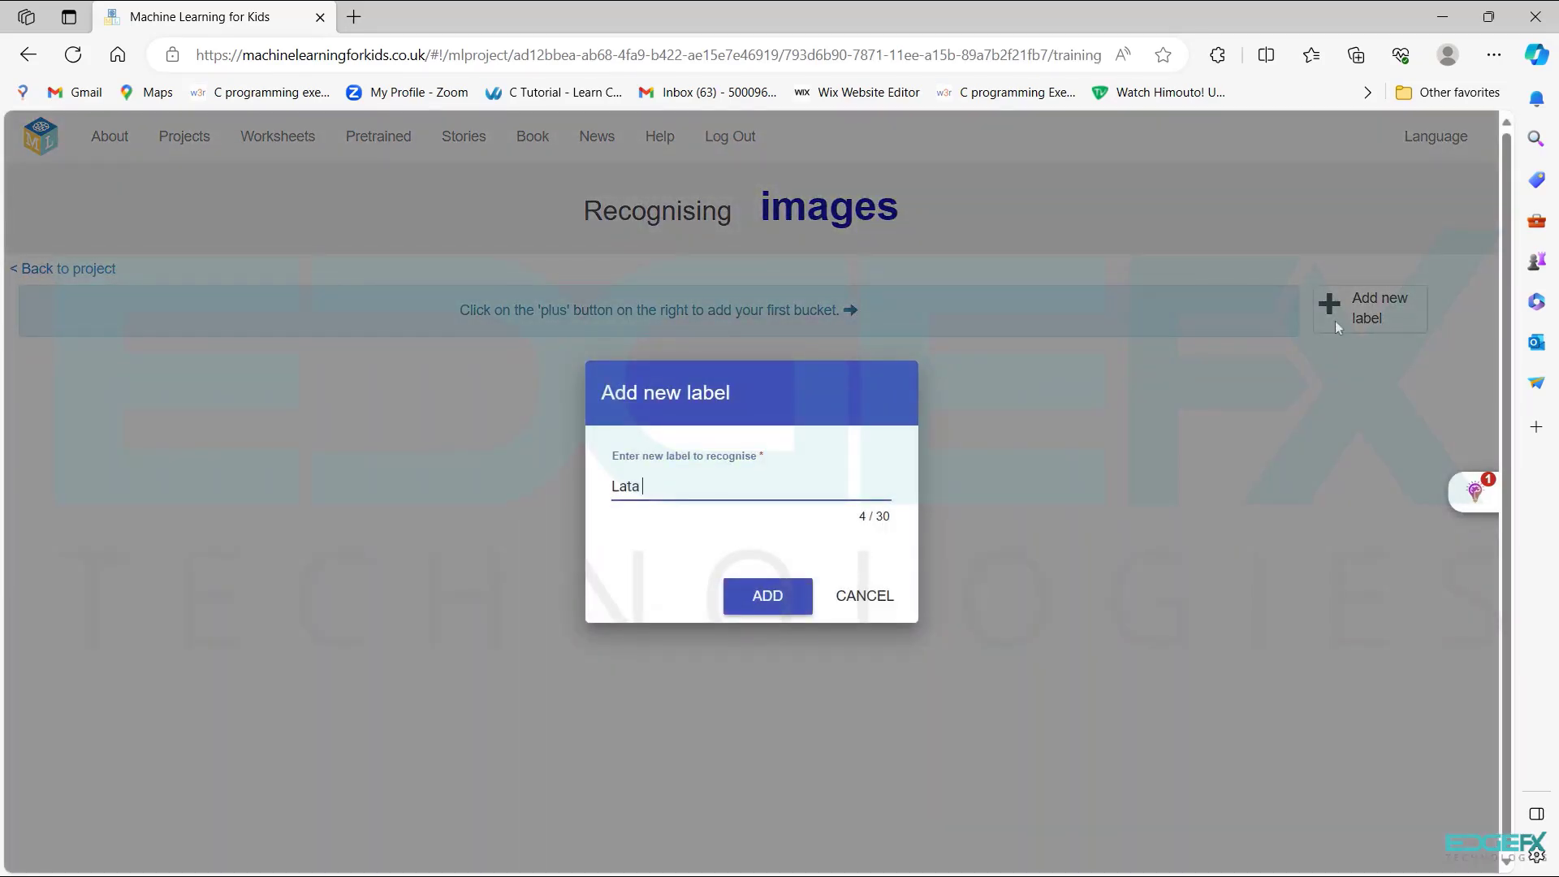
click(766, 595)
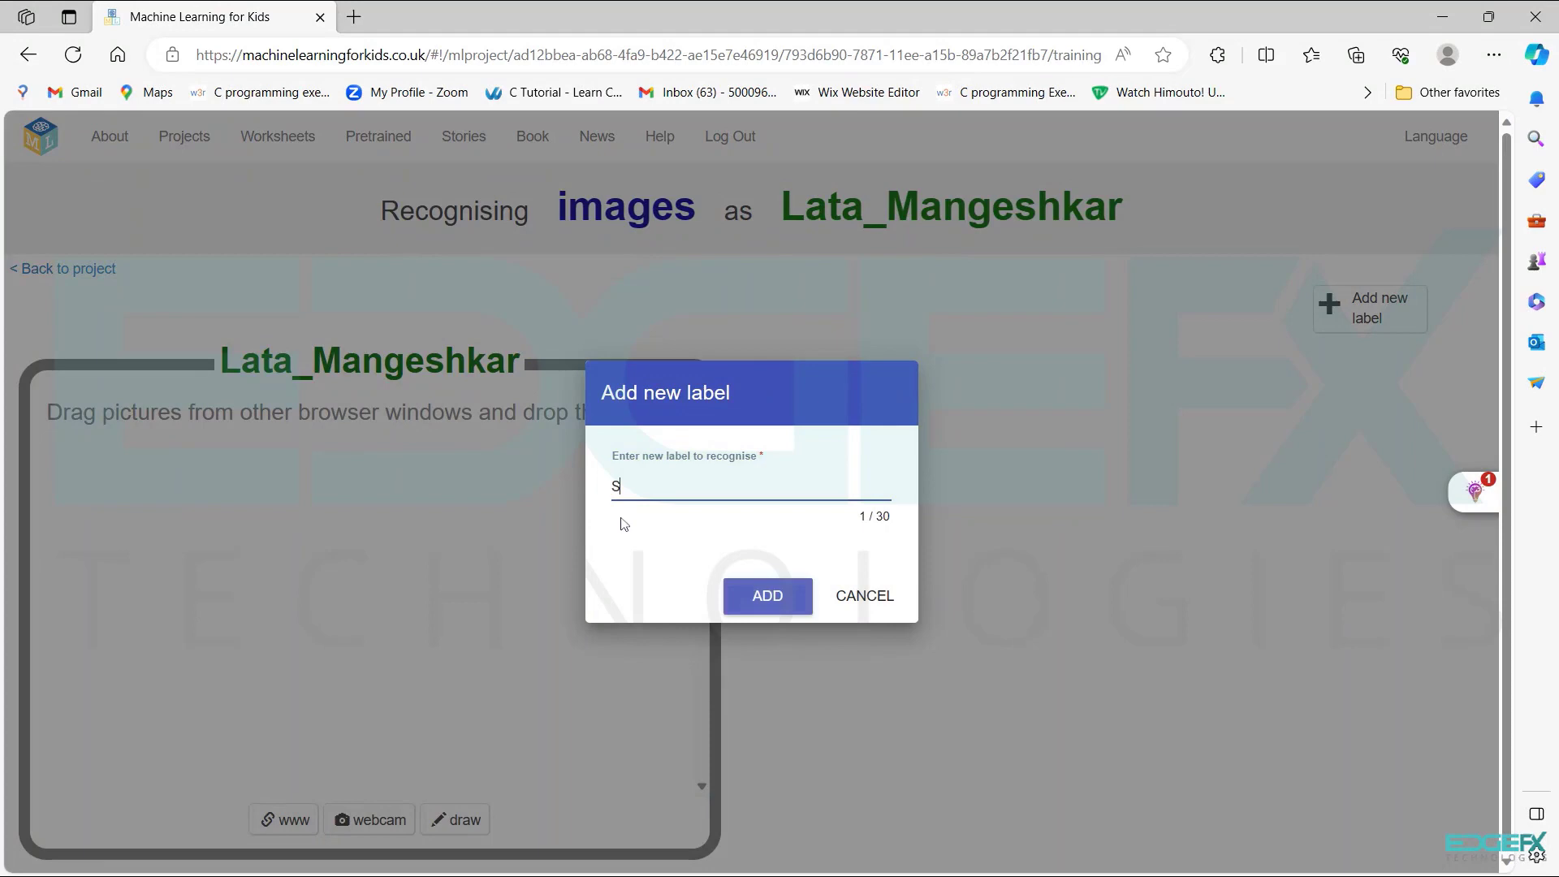
click(766, 595)
text(images of la)
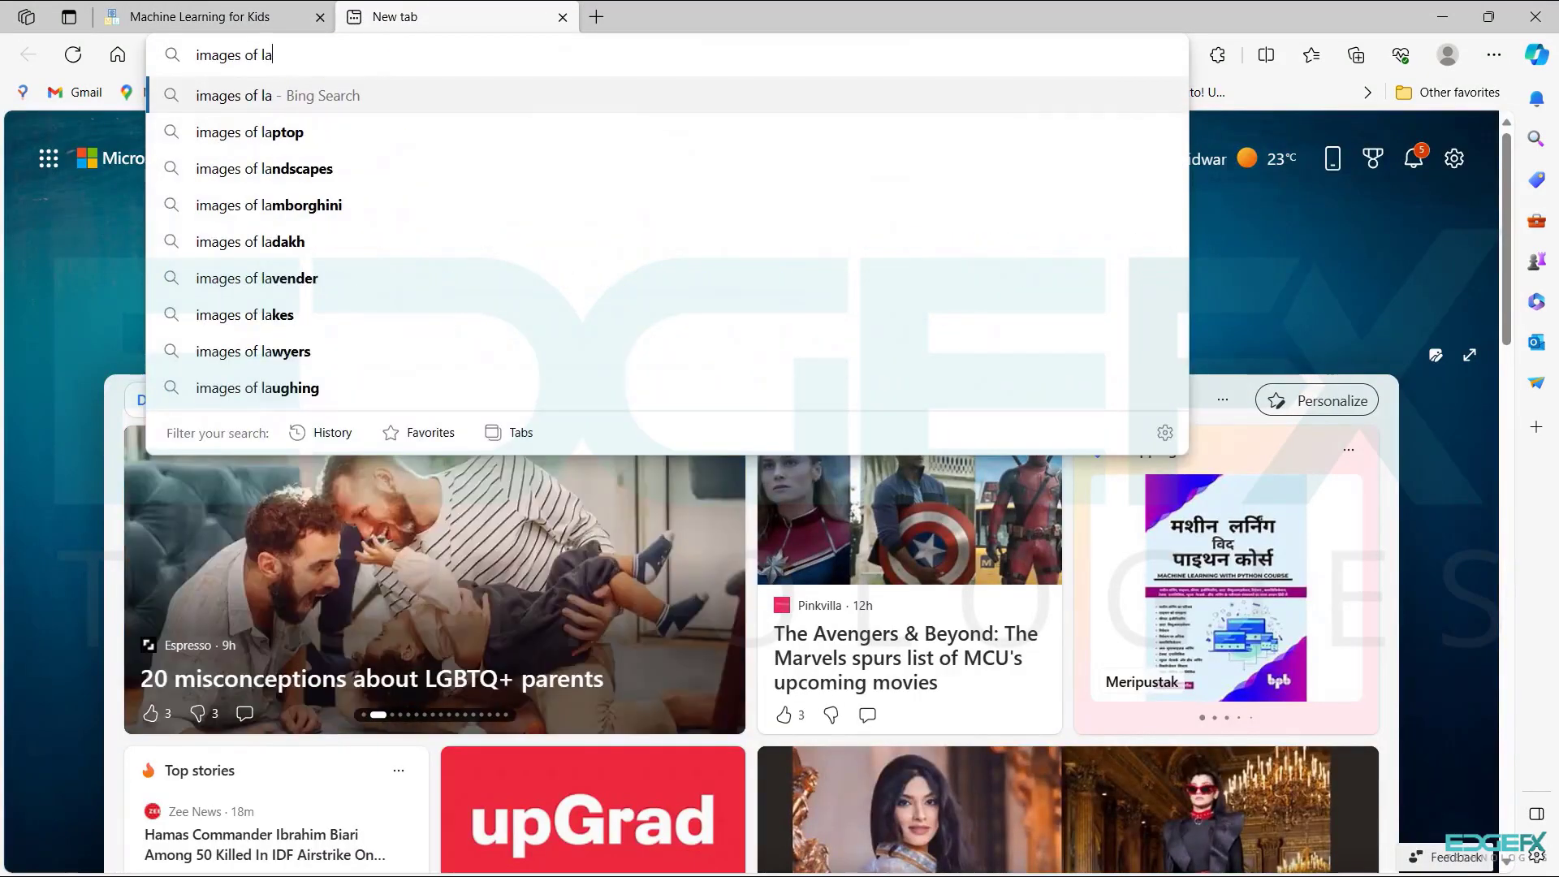
Search Bing for 'images of lata mangeshkar' and show image results only
text(ta)
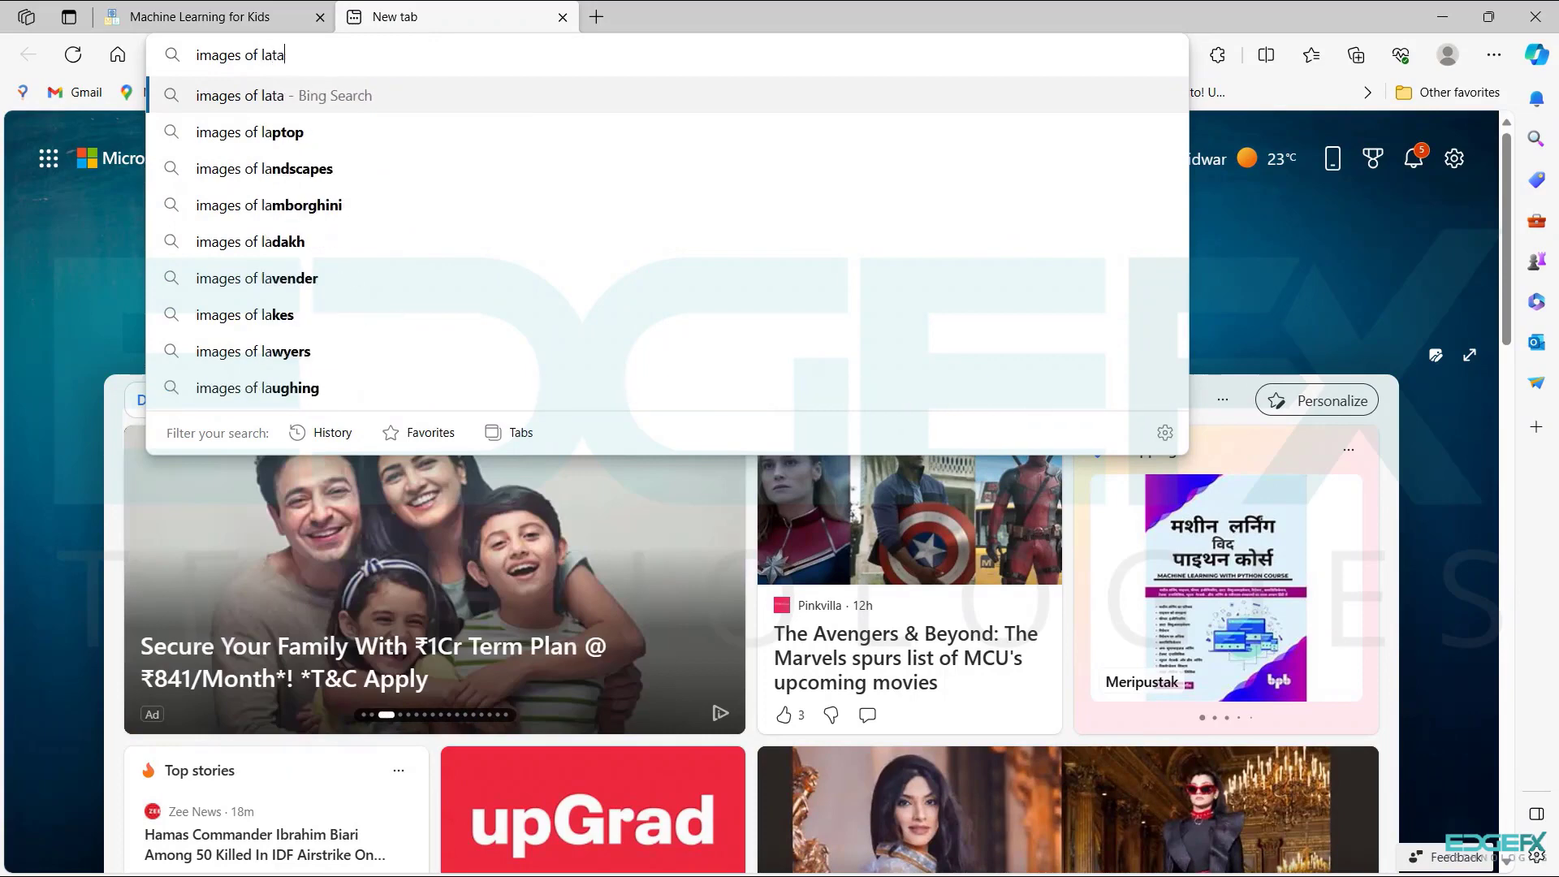
key(Return)
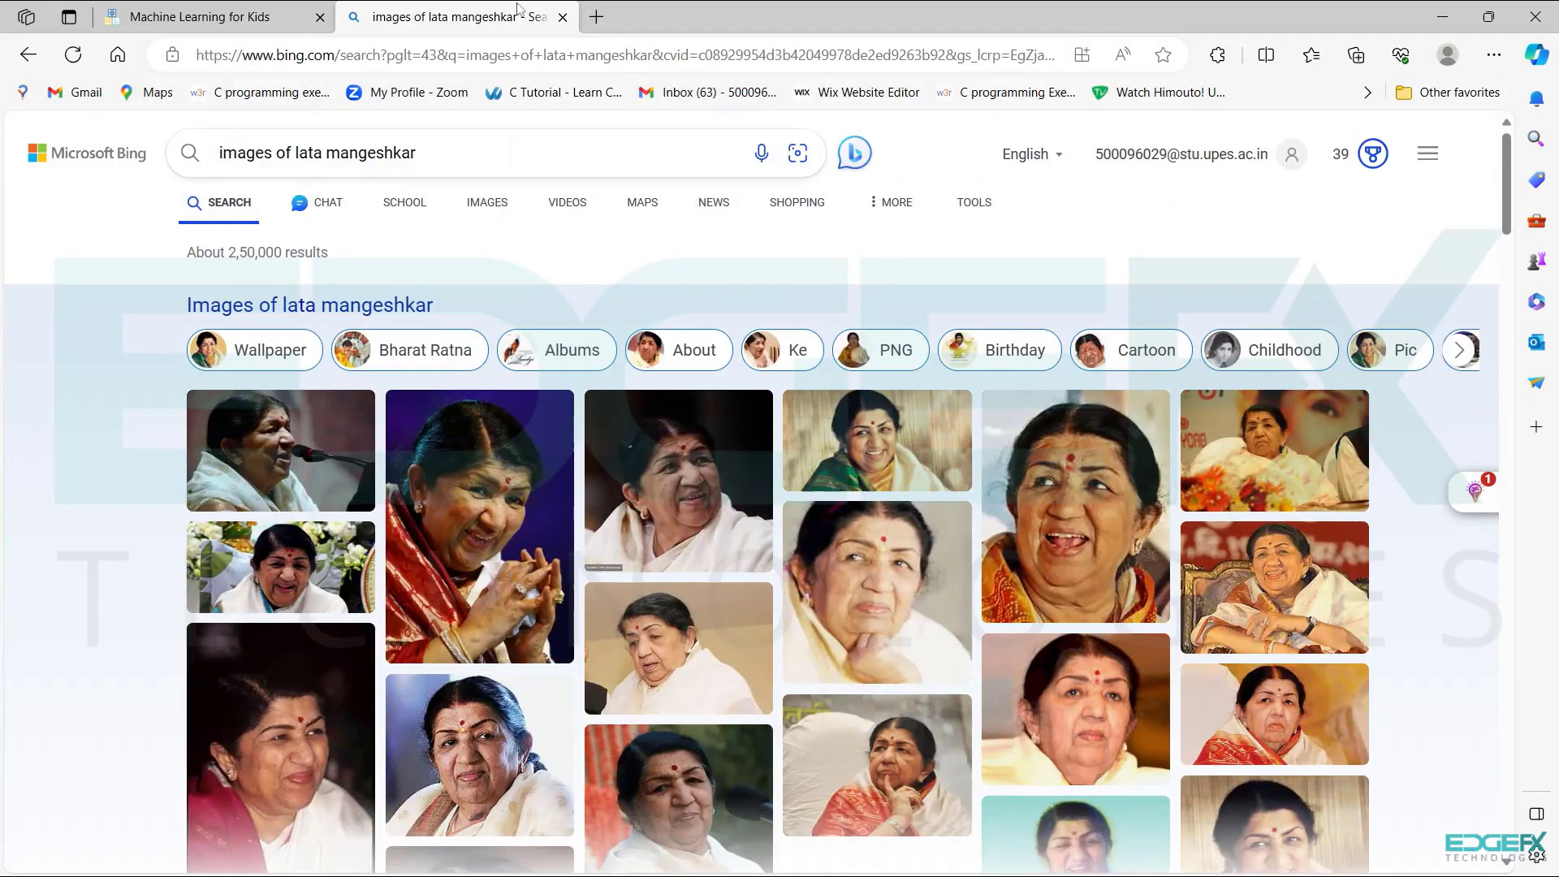
click(487, 202)
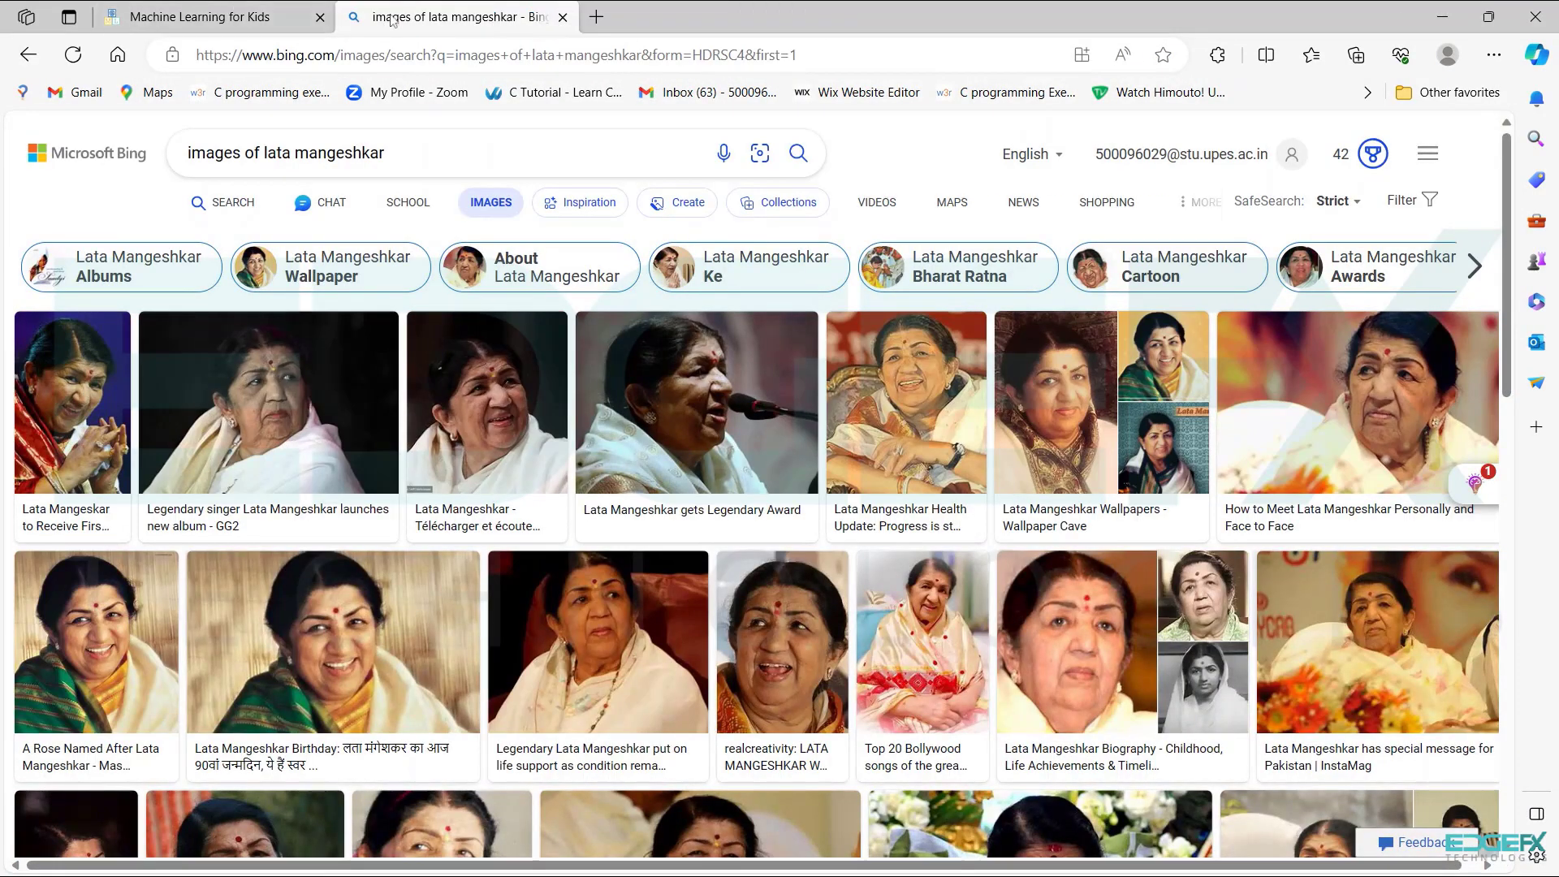
click(199, 17)
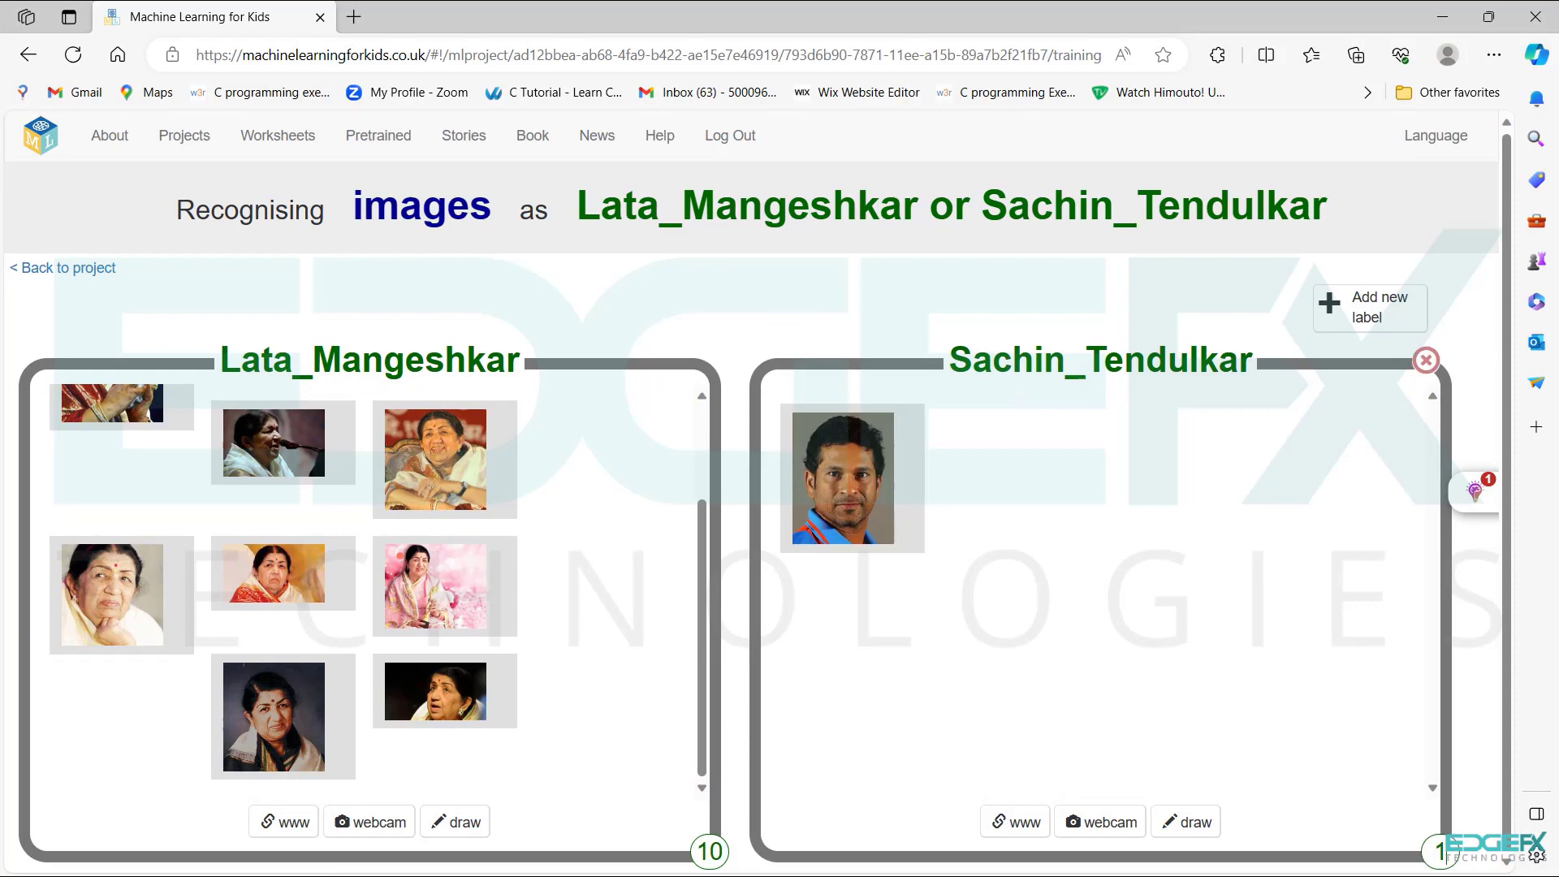
Add Sachin_Tendulkar example photos from web addresses until the bucket holds ten
click(1014, 820)
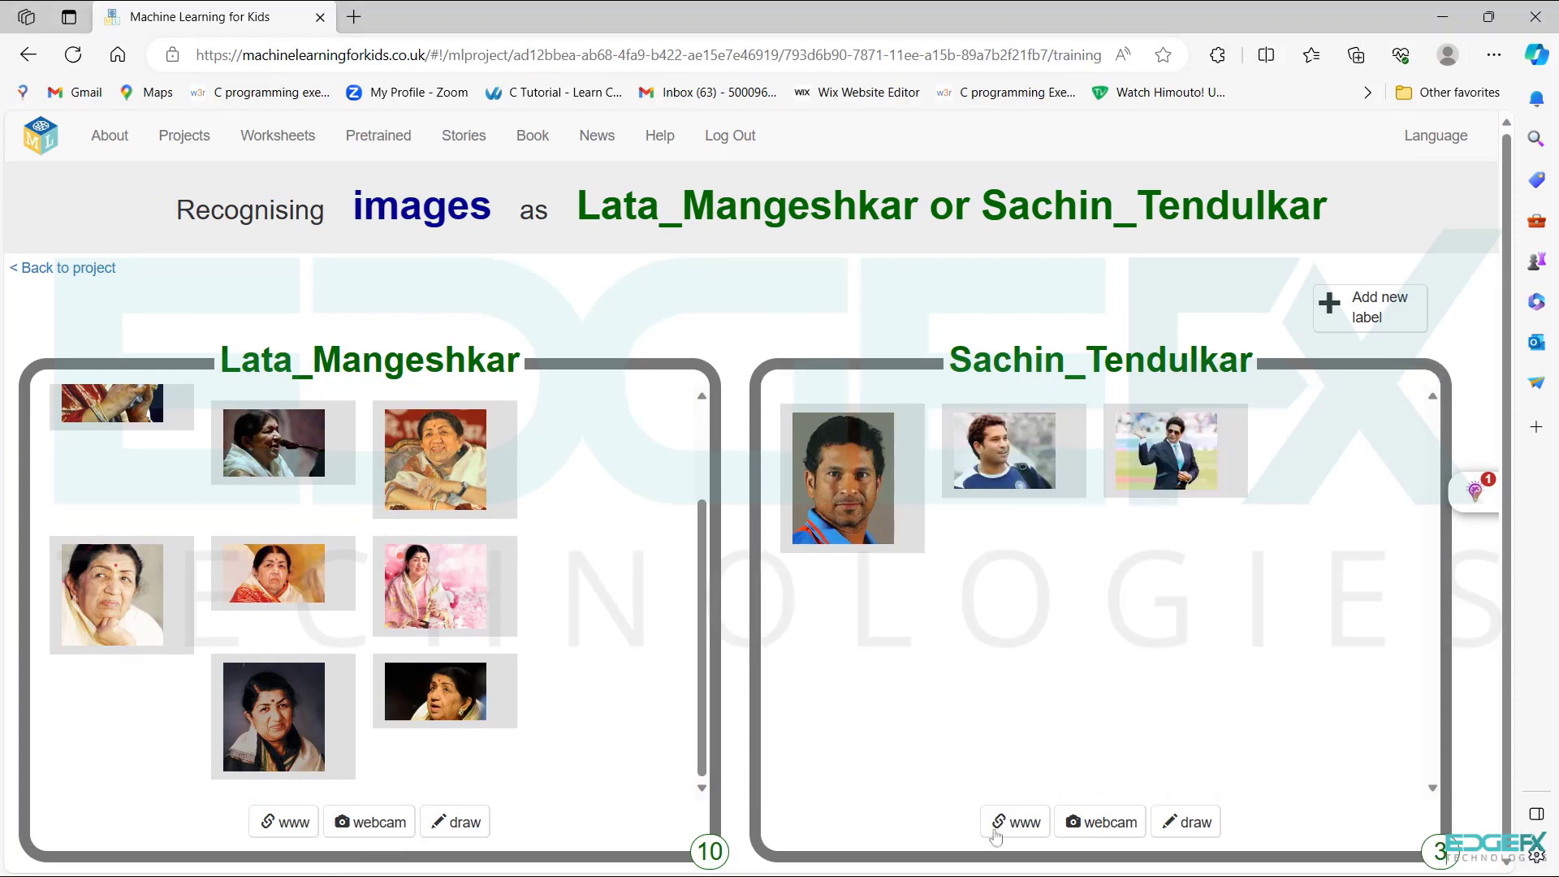
click(1014, 821)
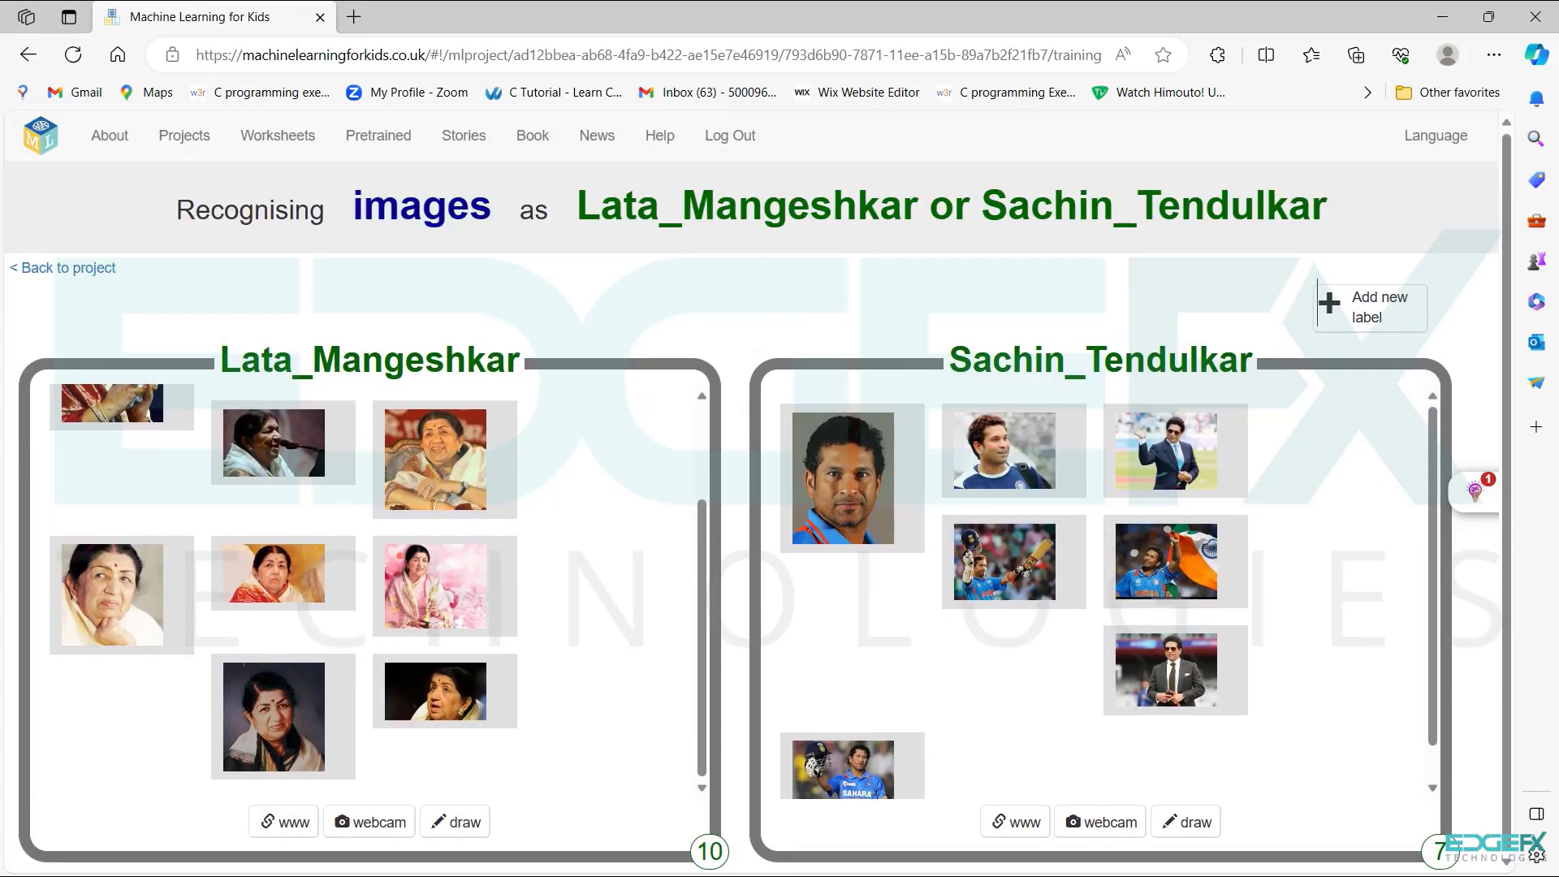
scroll(down, 3)
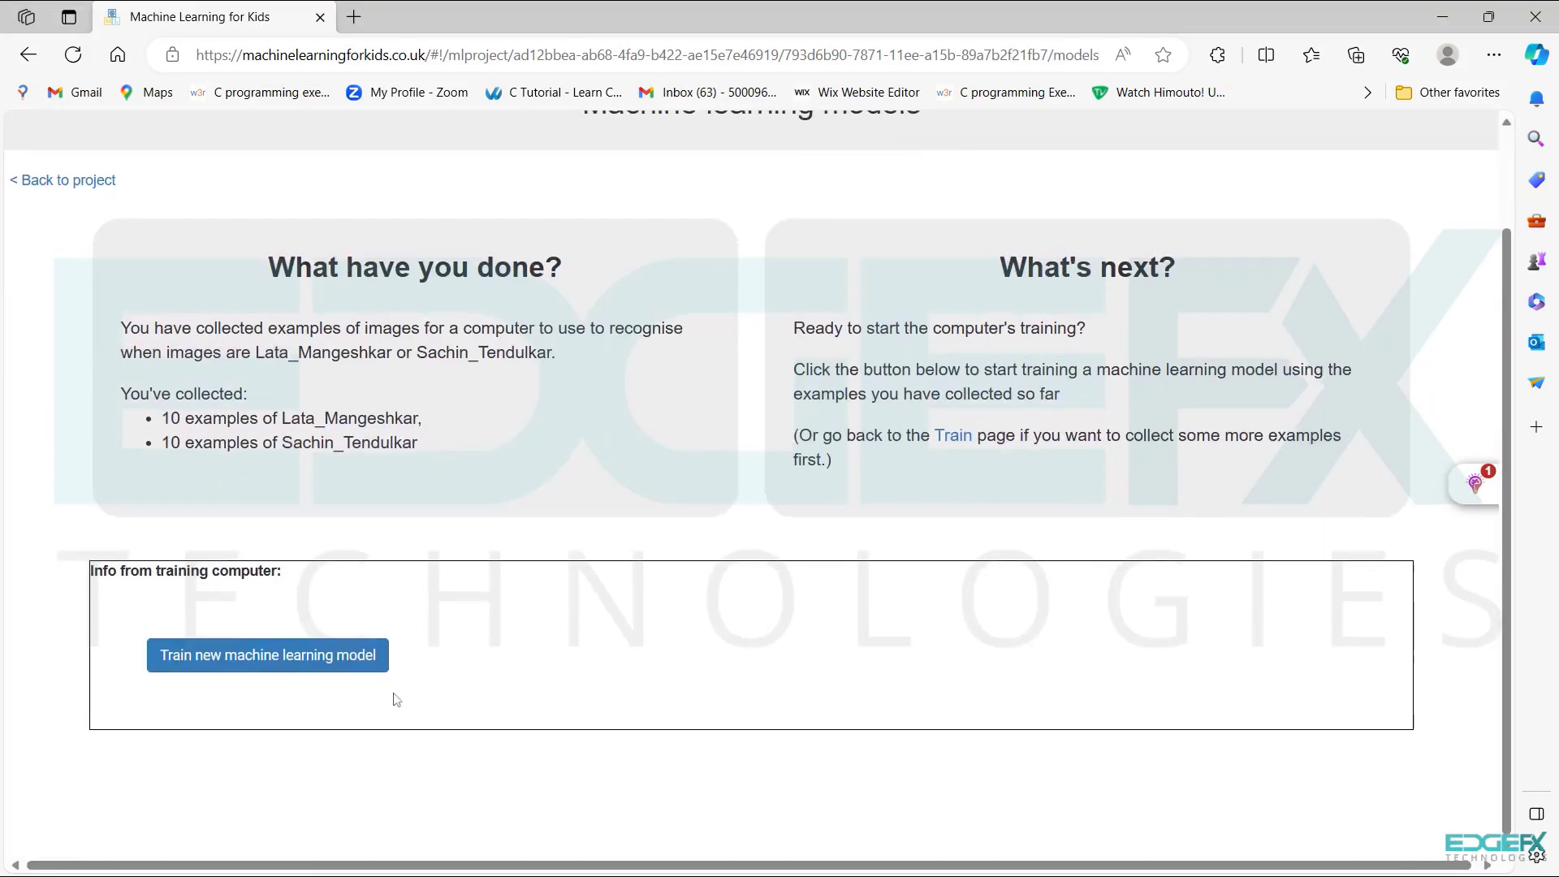
Return to the project overview and choose Make to launch Scratch 3
click(267, 654)
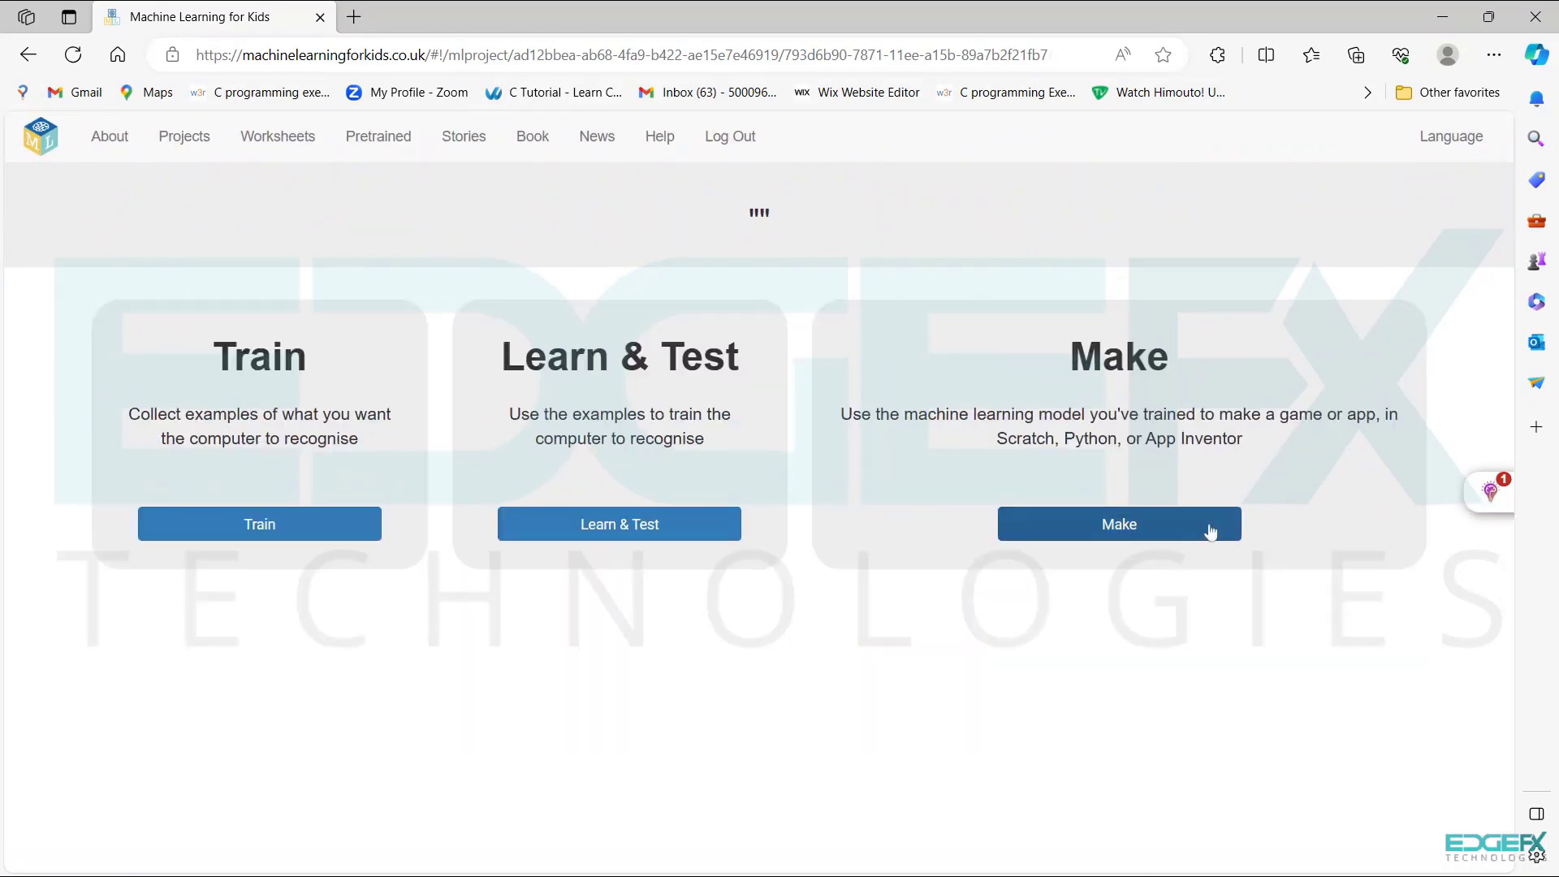
click(1118, 524)
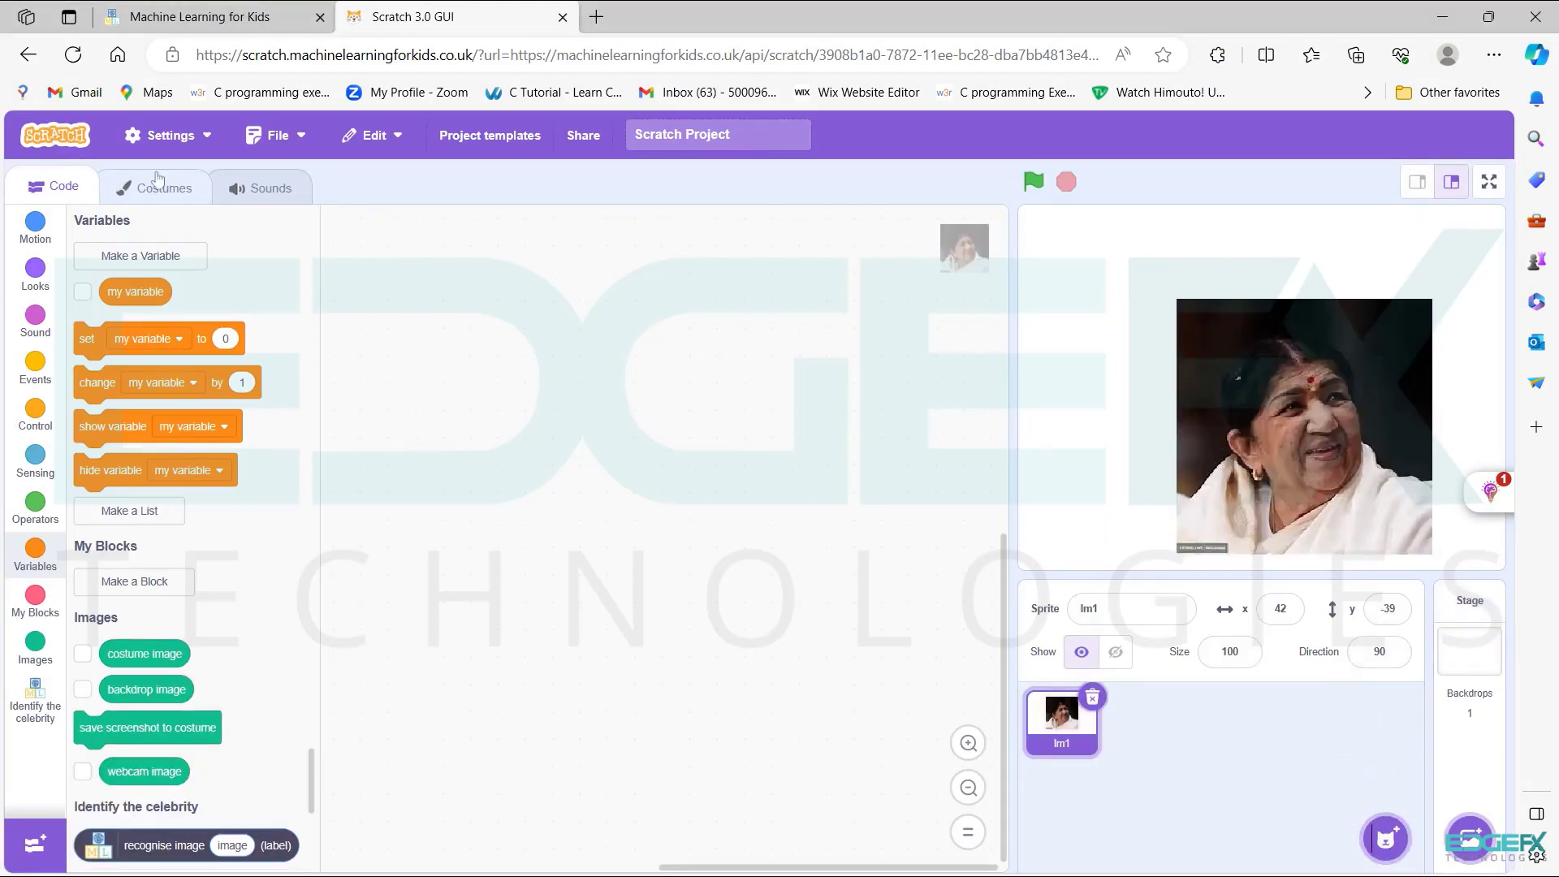
Check the sprite's costumes, then return to Code and bring up the Events blocks
click(165, 187)
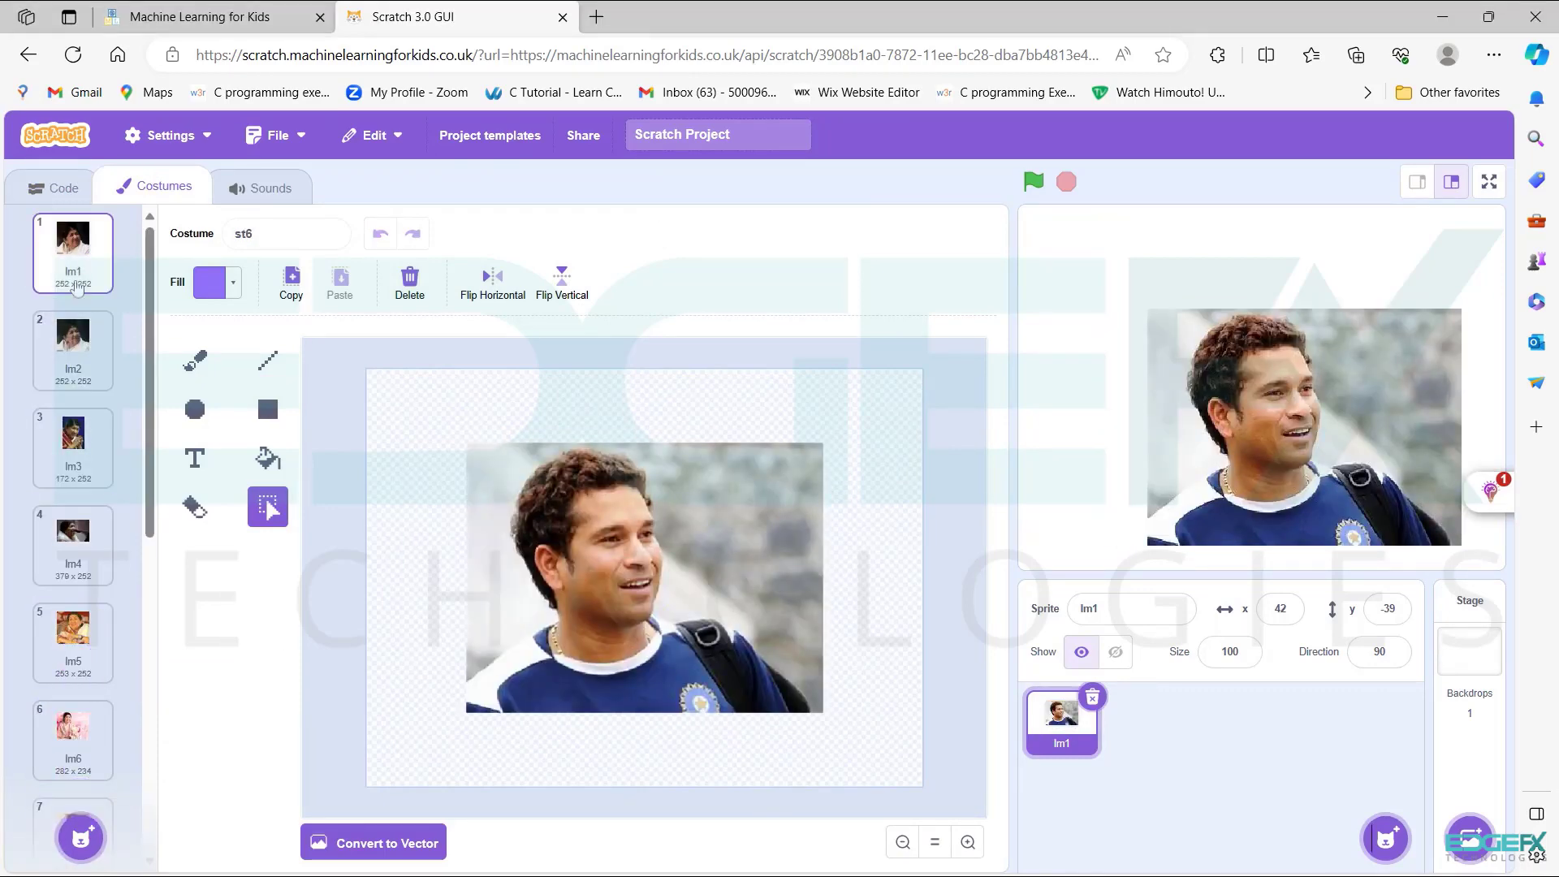
click(63, 186)
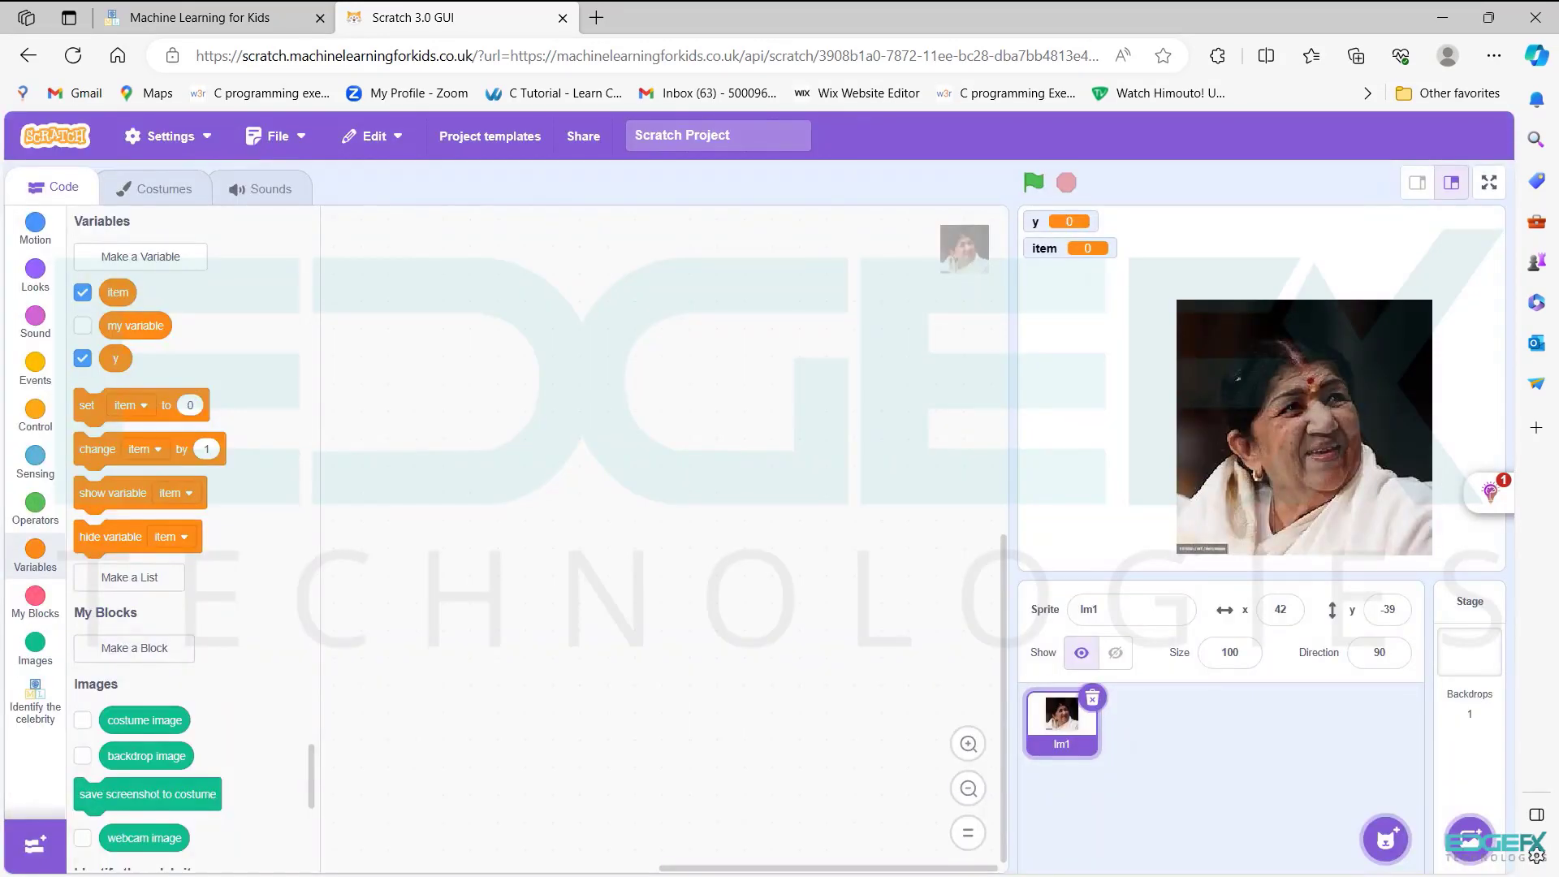
mouse_move(35, 364)
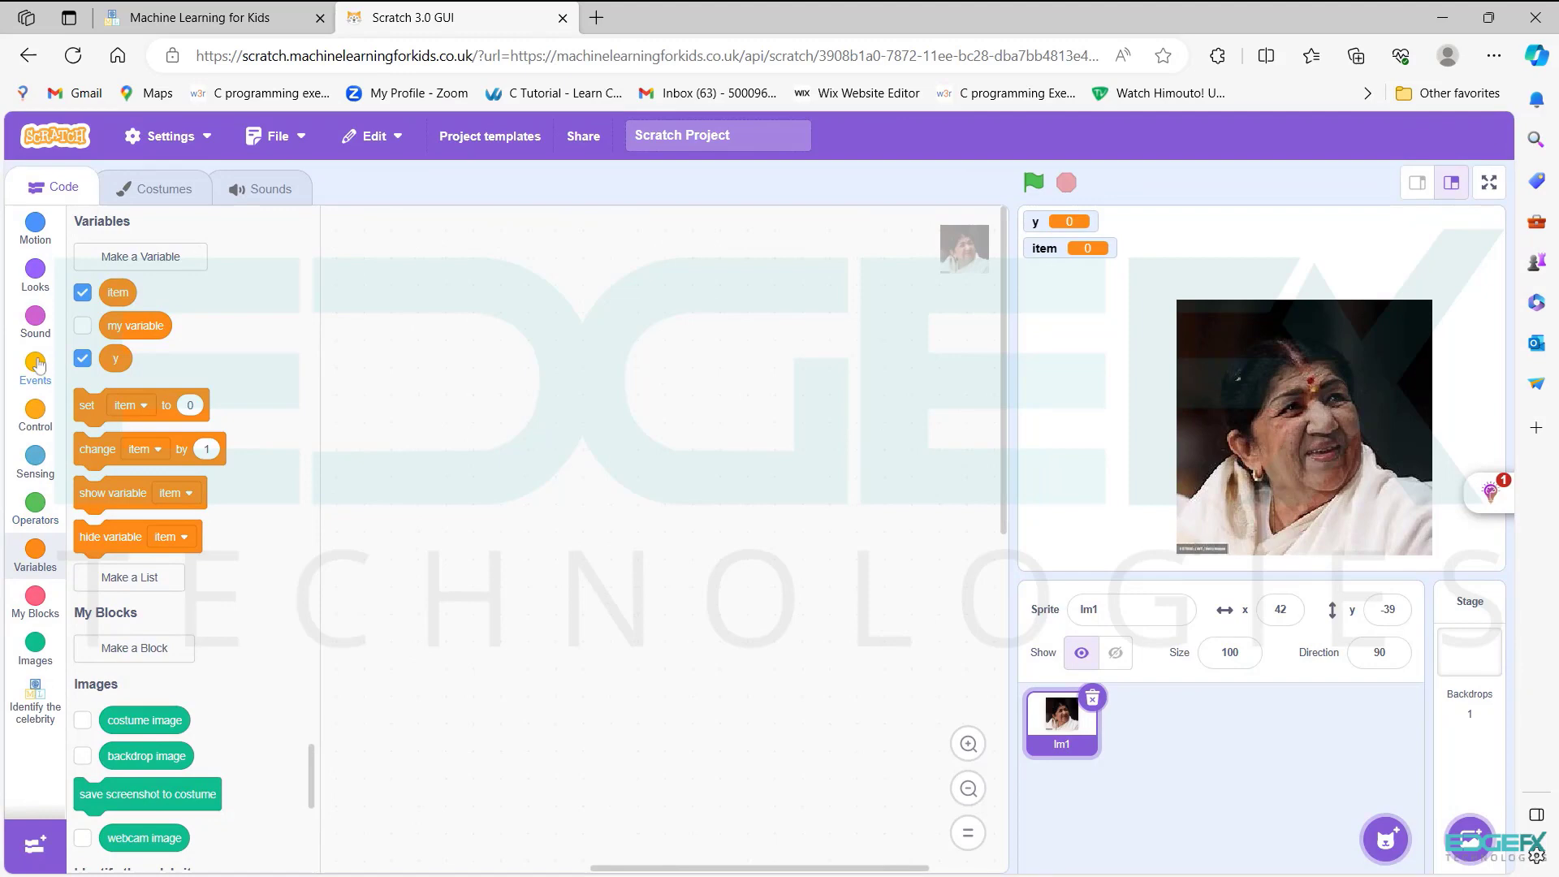
click(34, 276)
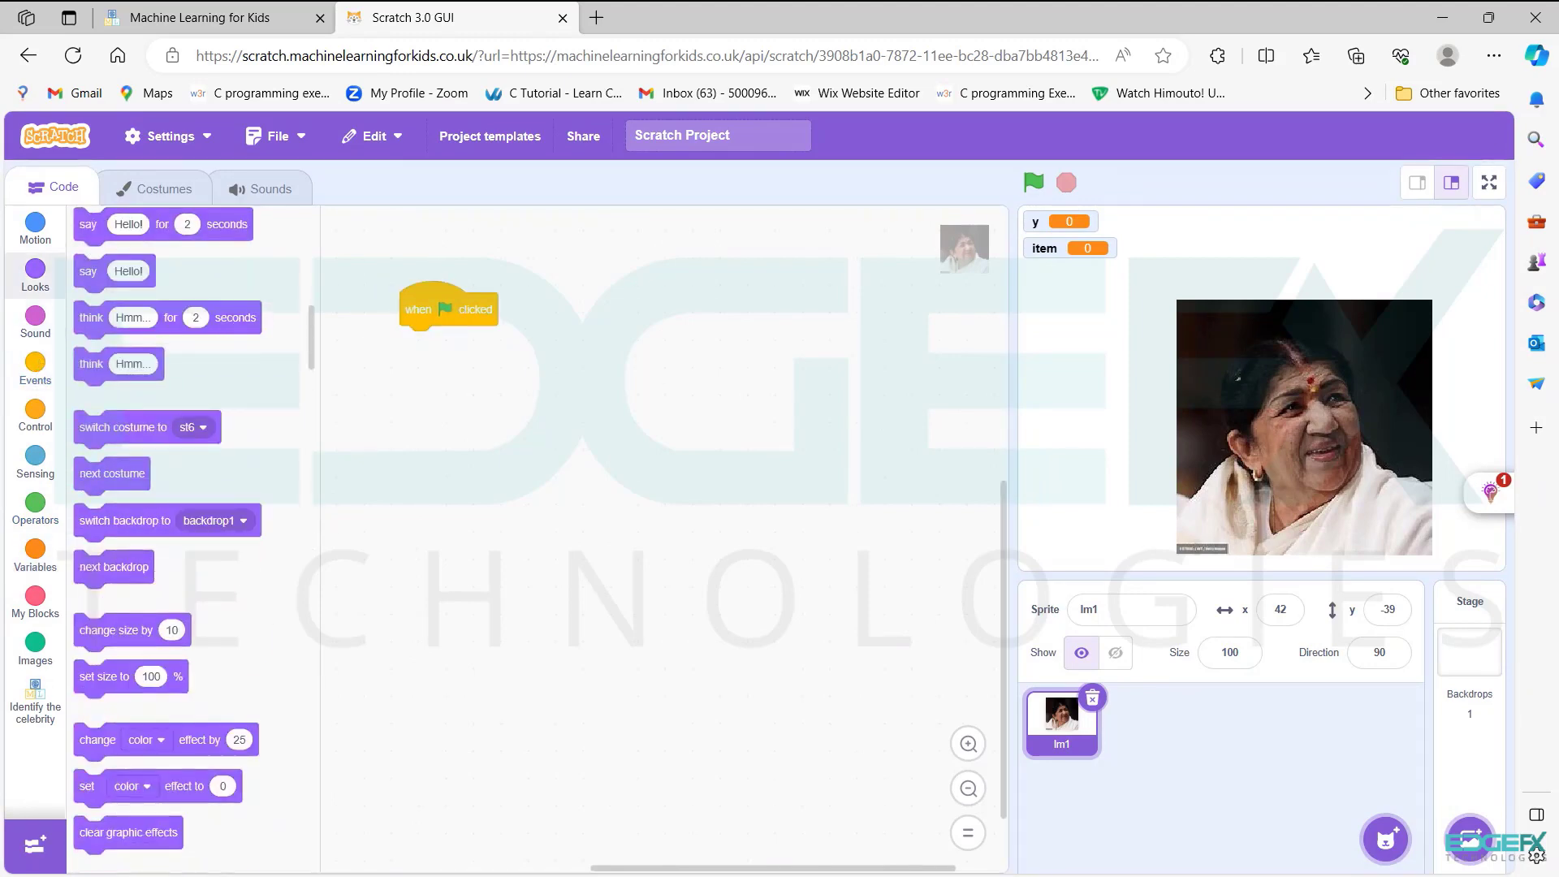
Add hide, set y to 152, set item to 0, clone, plus the clone's show-and-glide script
click(35, 553)
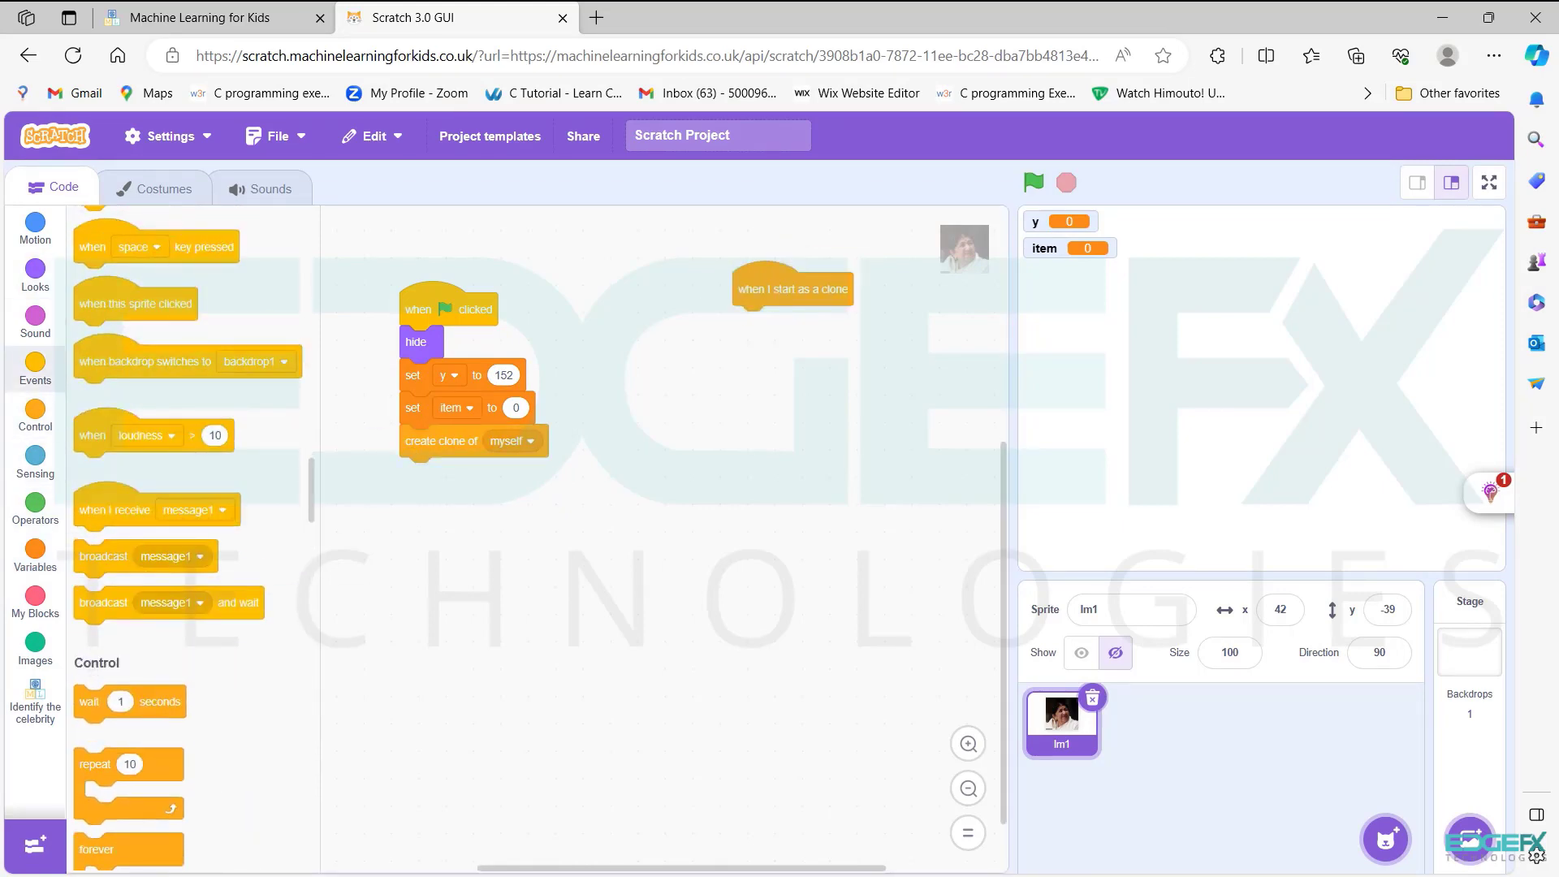
click(35, 547)
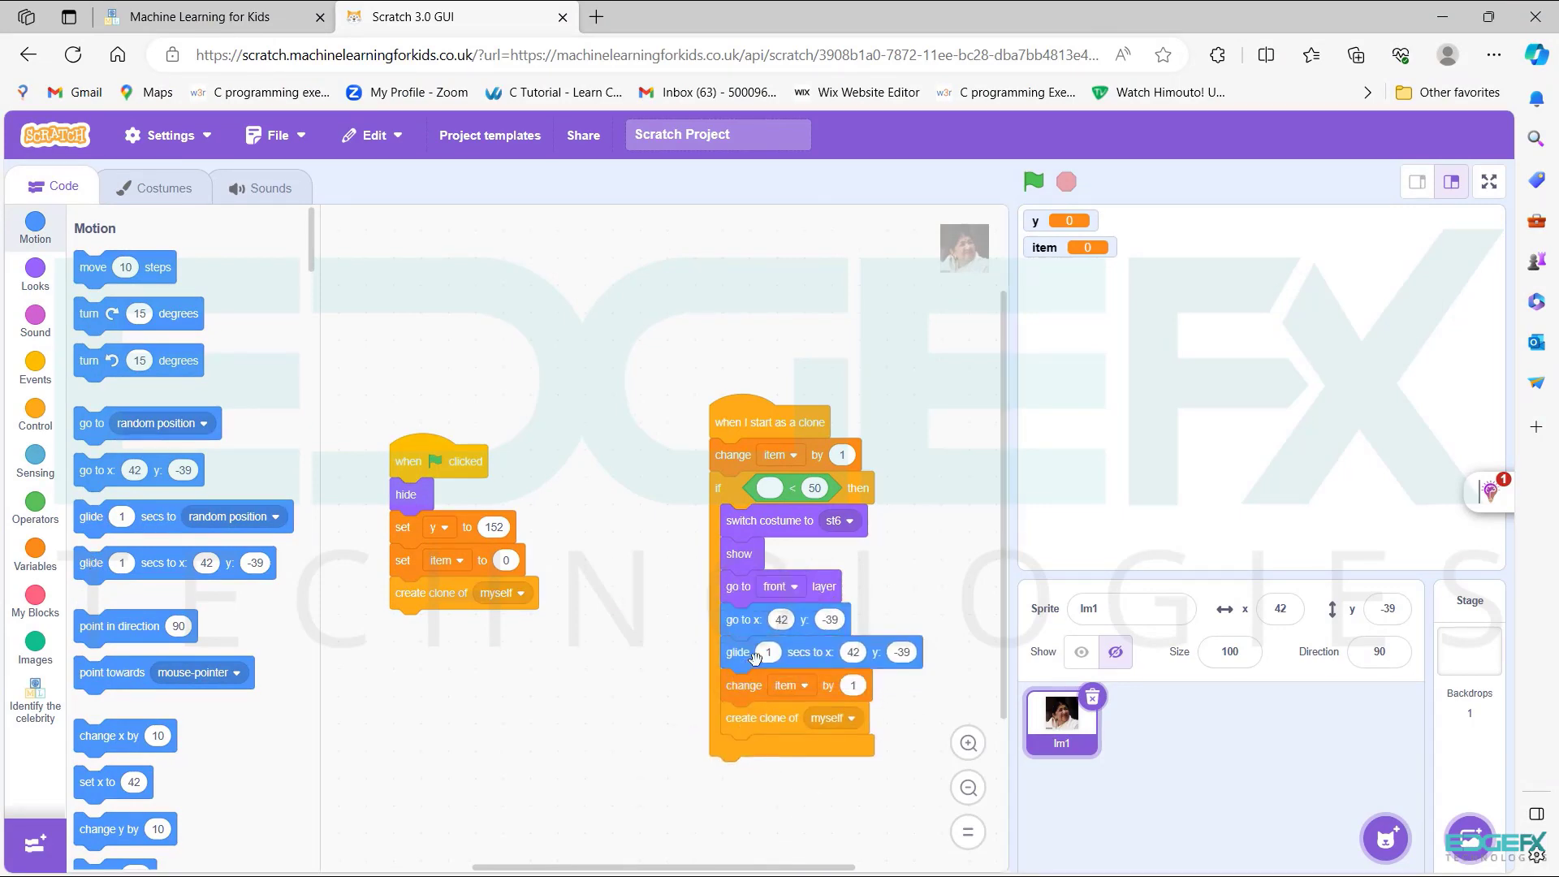
Add an if-else on recognised label = Lata_Mangeshkar, gliding to random x and changing y by -14
click(34, 554)
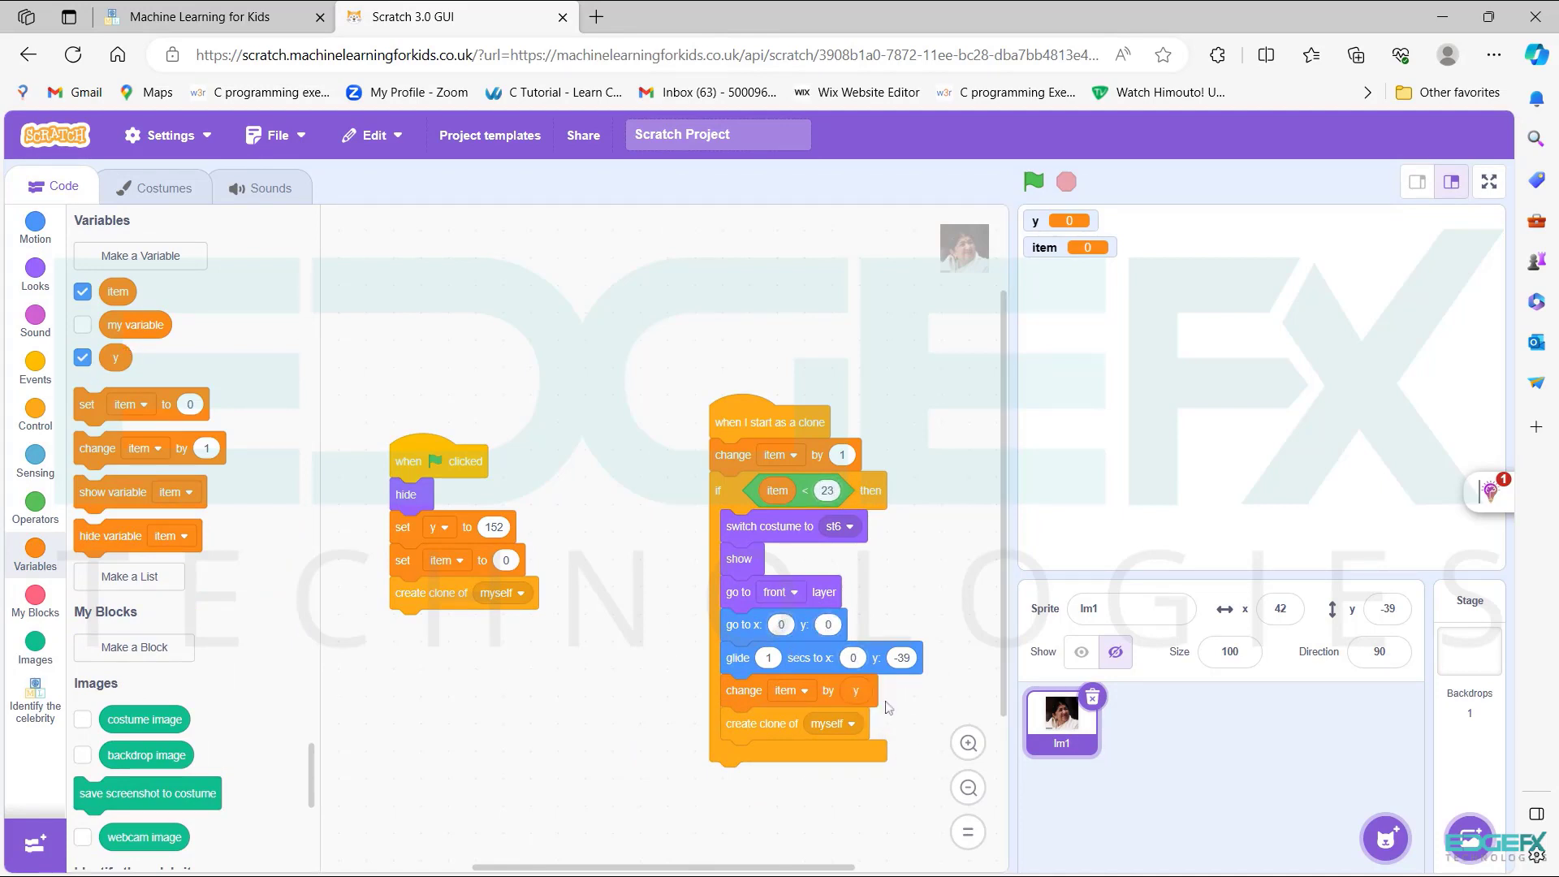
mouse_move(1050, 110)
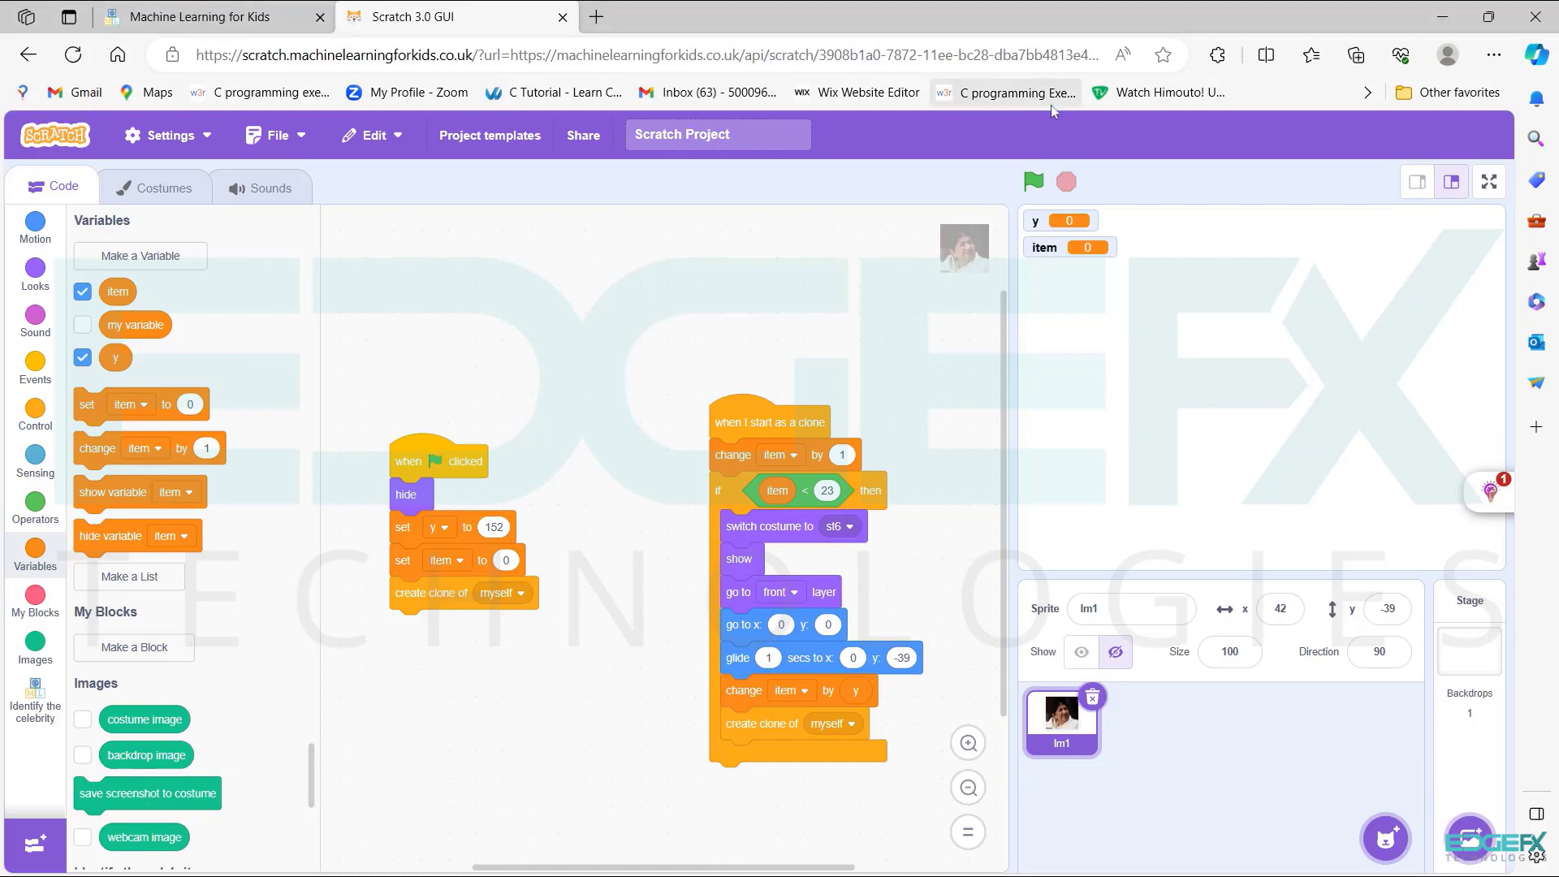
click(35, 368)
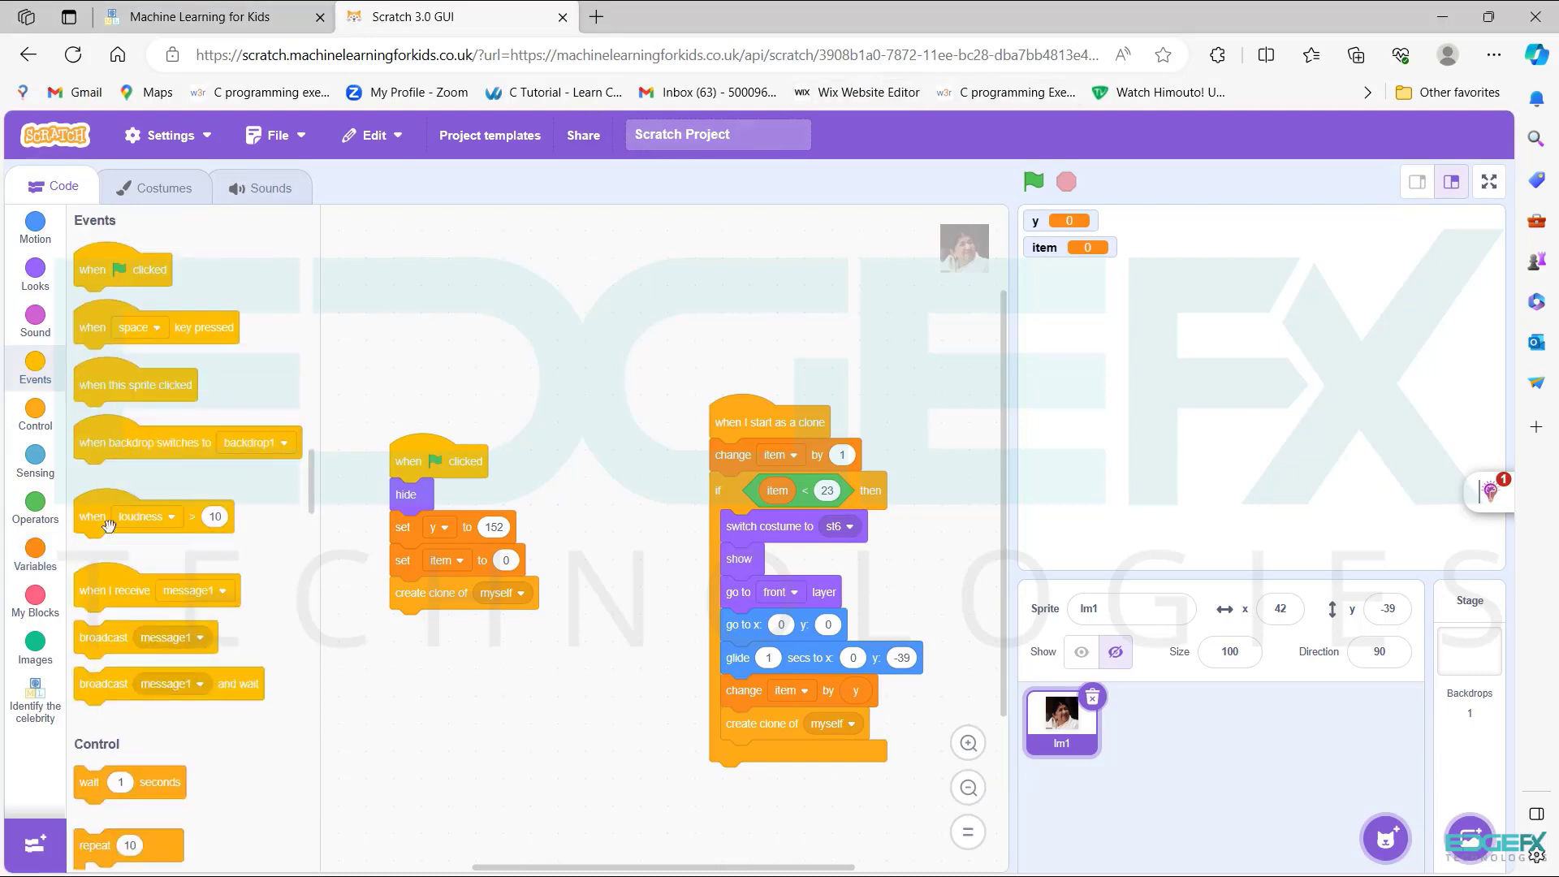
click(35, 412)
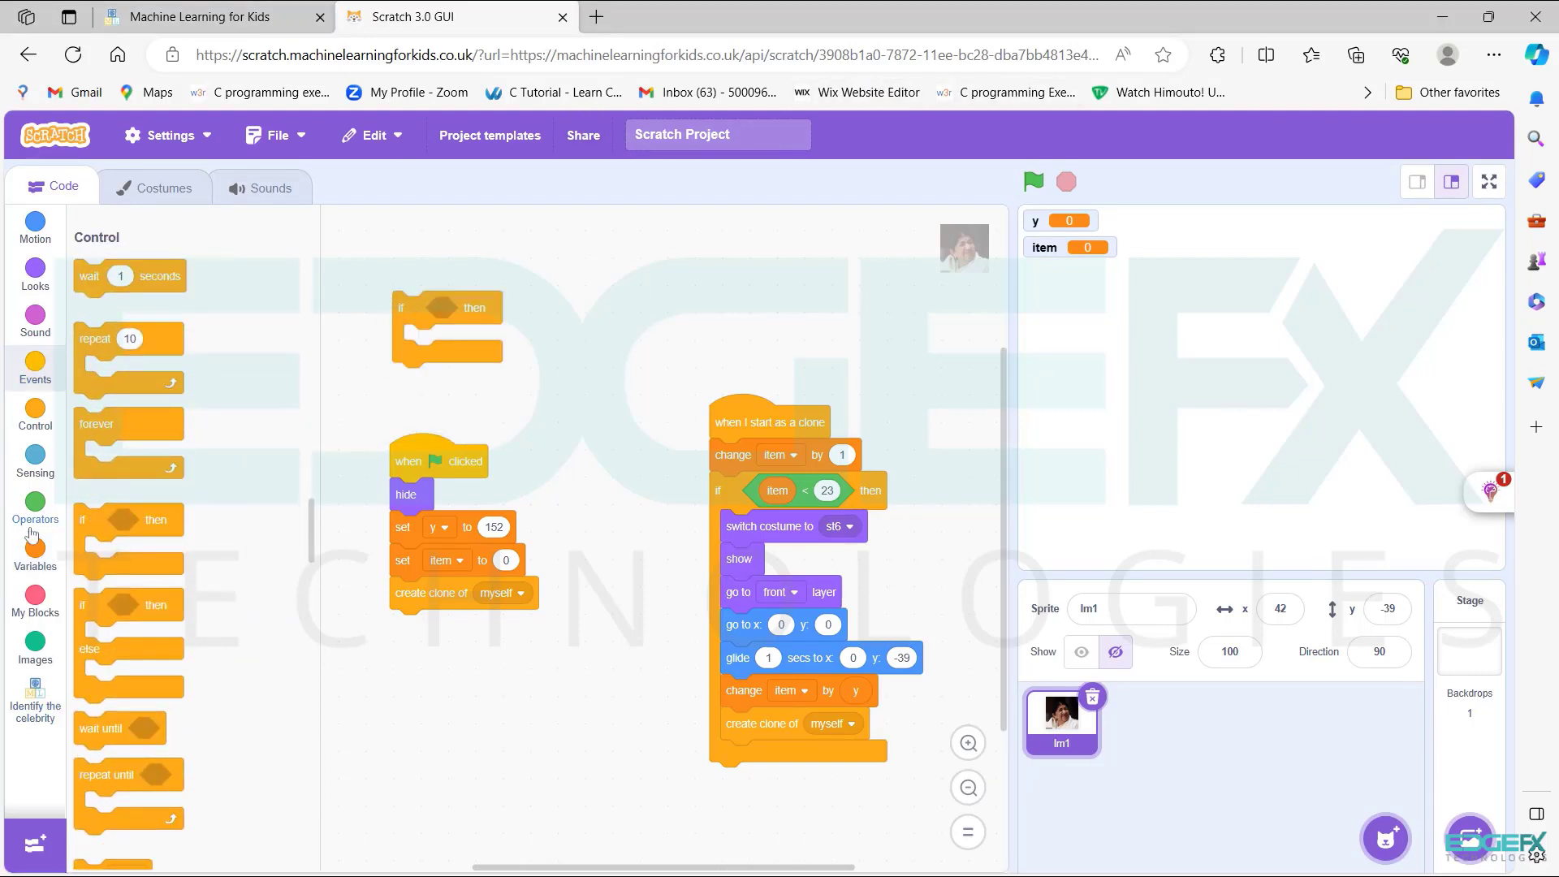
click(34, 696)
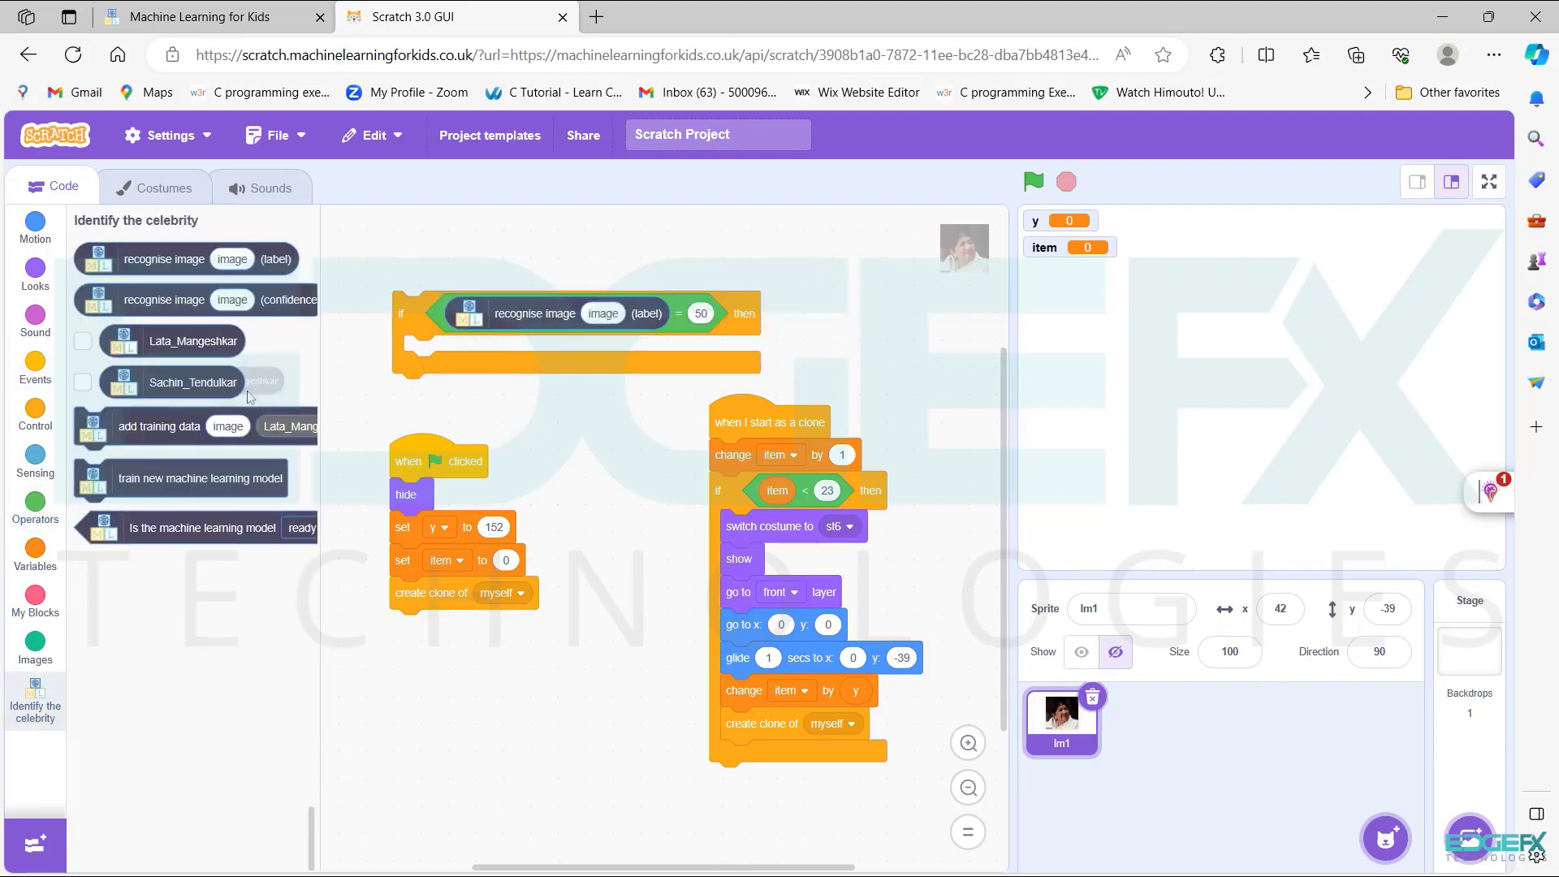
click(35, 227)
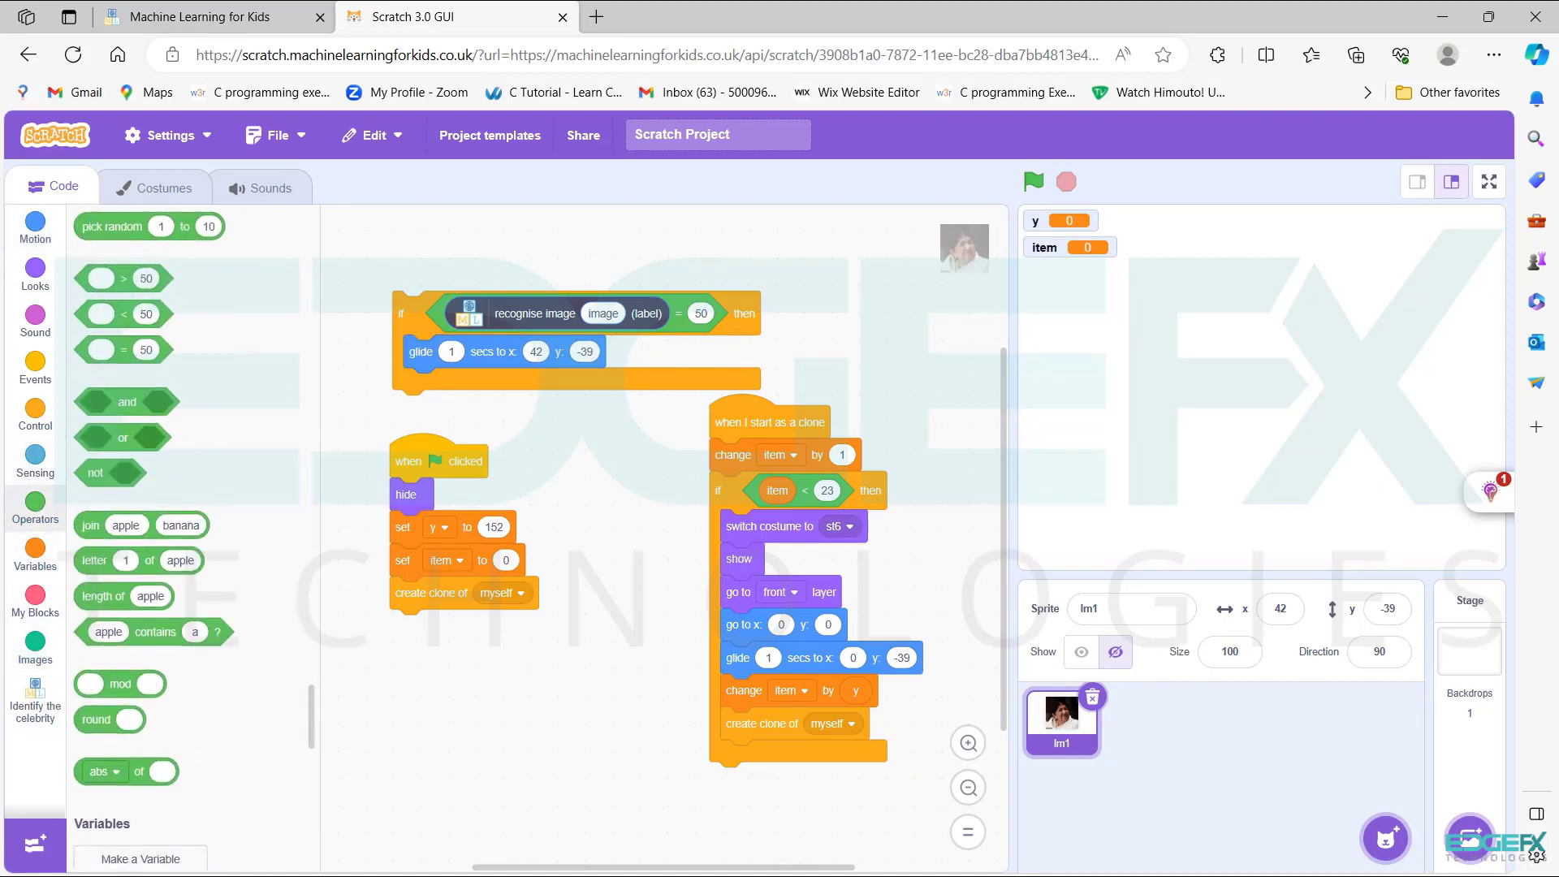
click(35, 552)
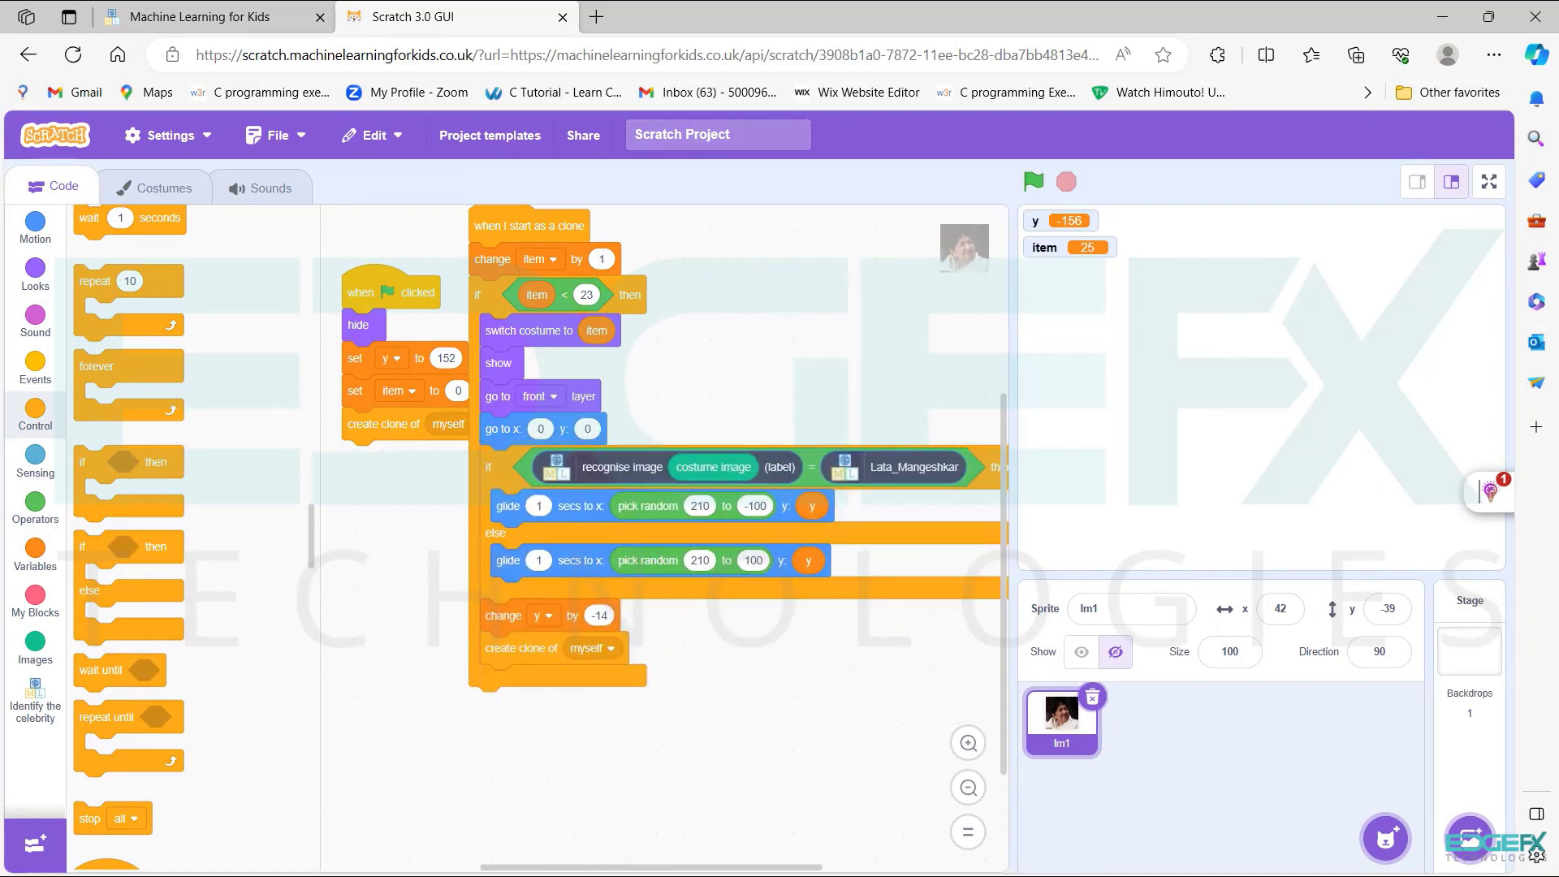
Open the sprite's Costumes tab and scroll through the celebrity pictures
click(161, 187)
text(30)
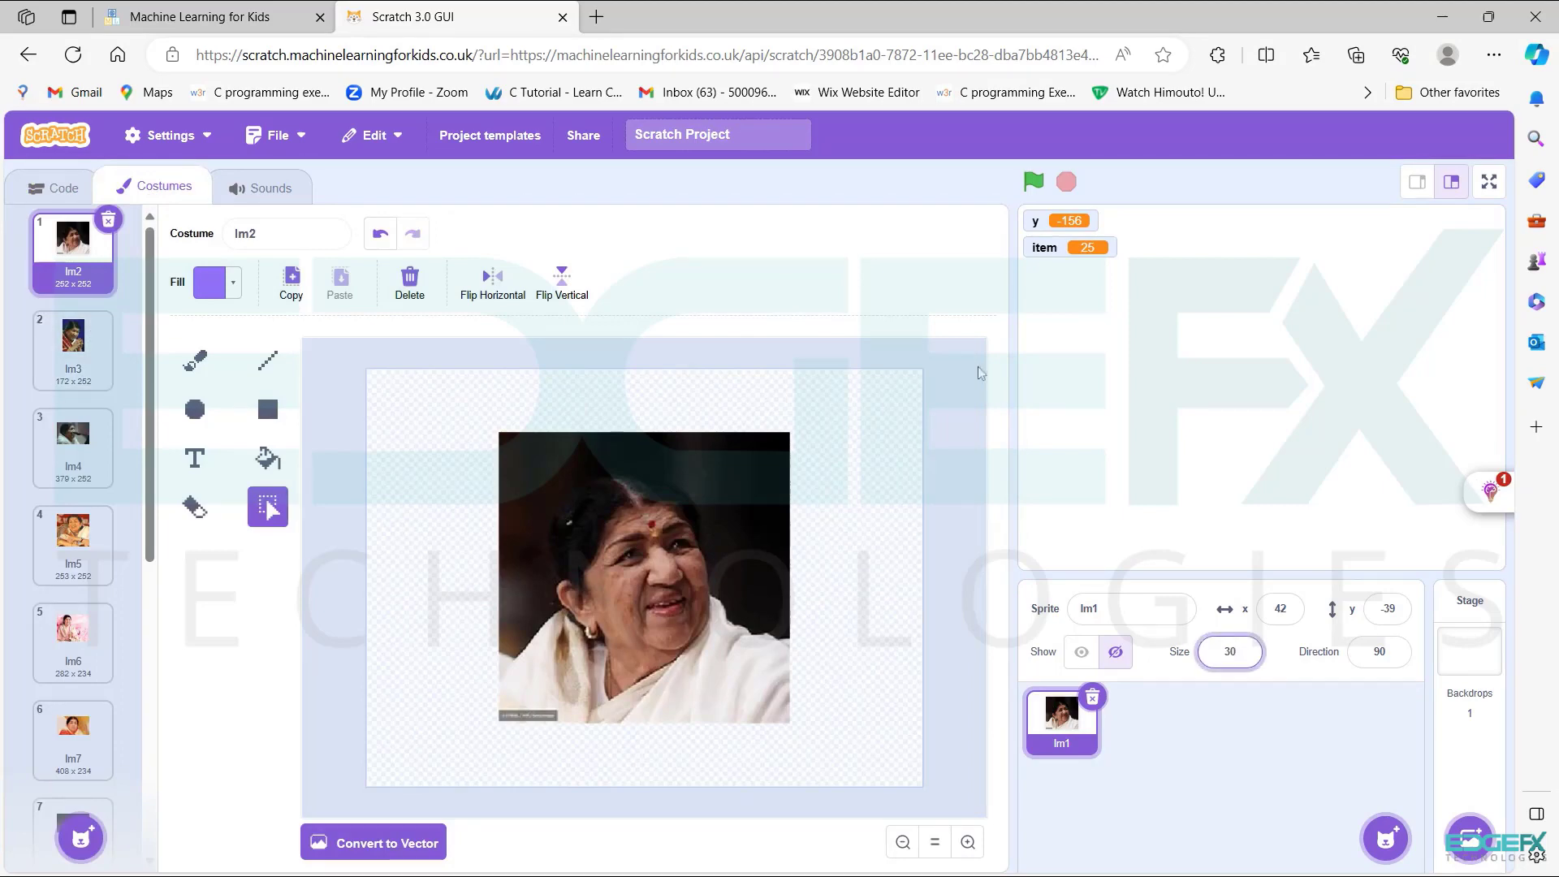
scroll(down, 3)
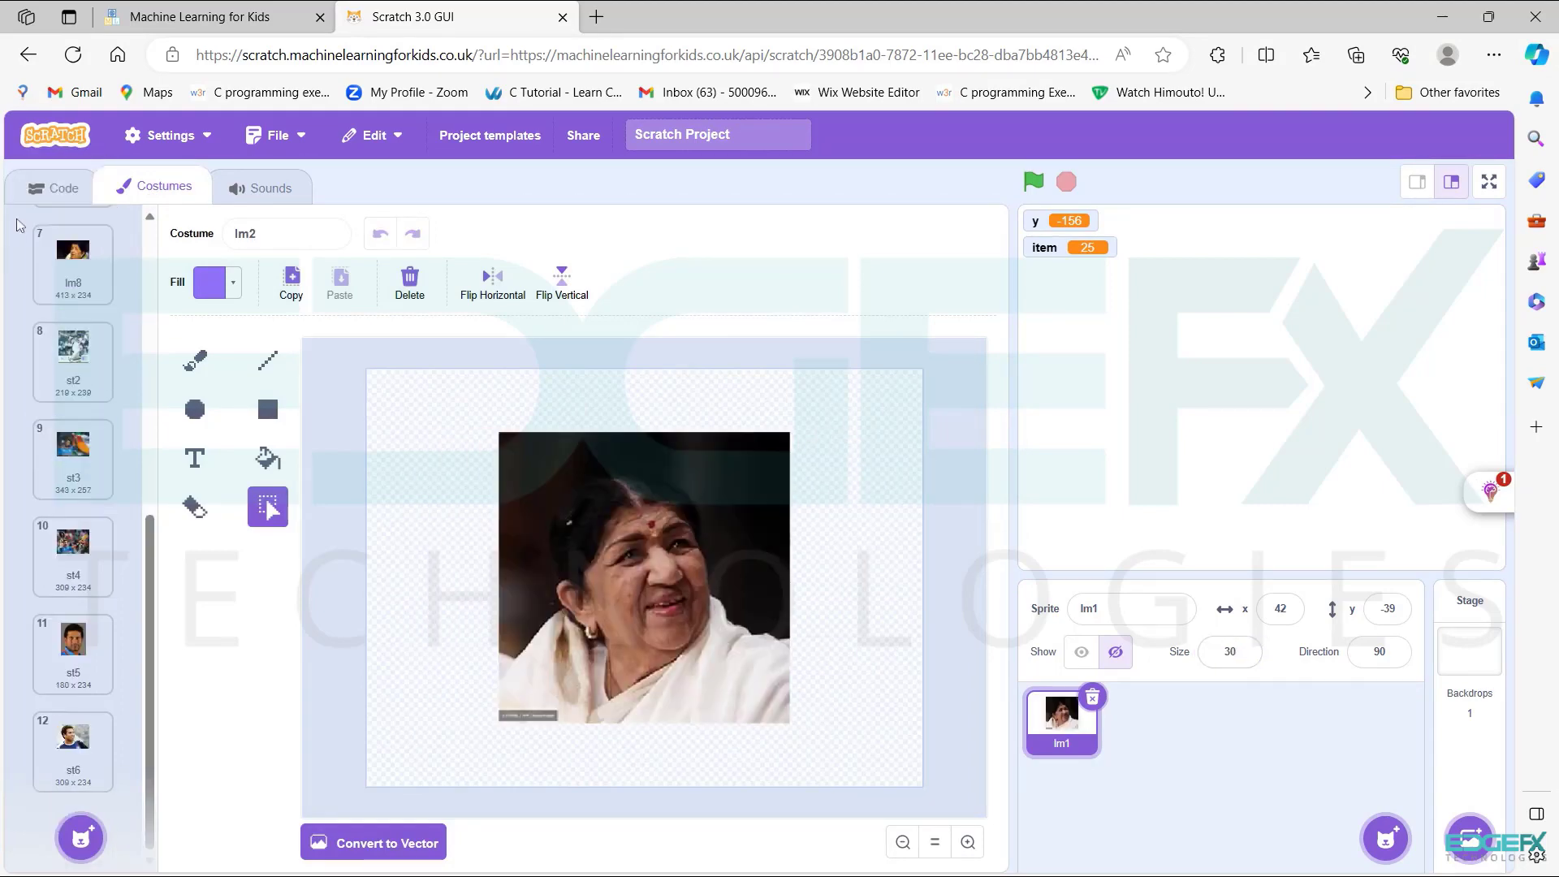